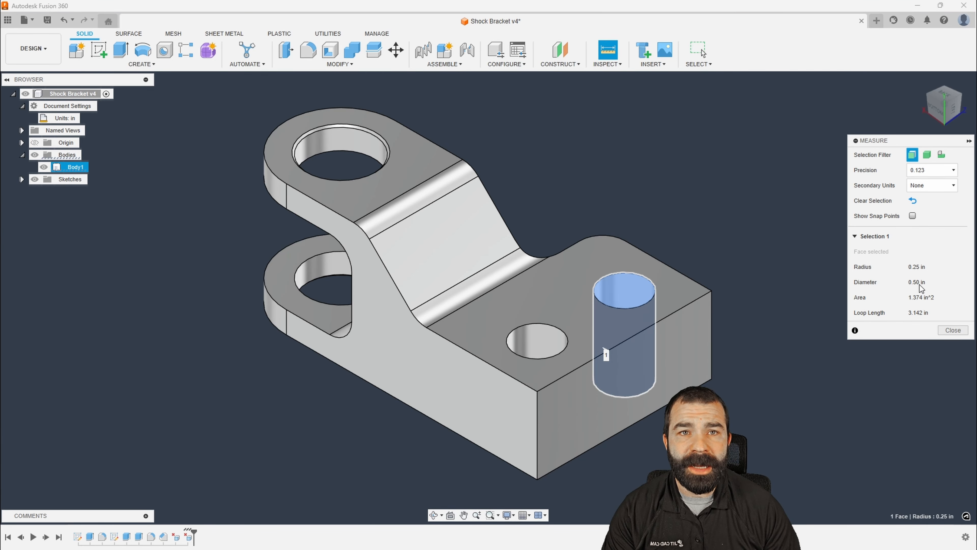
Reveal the sample scripts' file location from Scripts and Add-Ins, landing in Fusion's production folder.
click(328, 33)
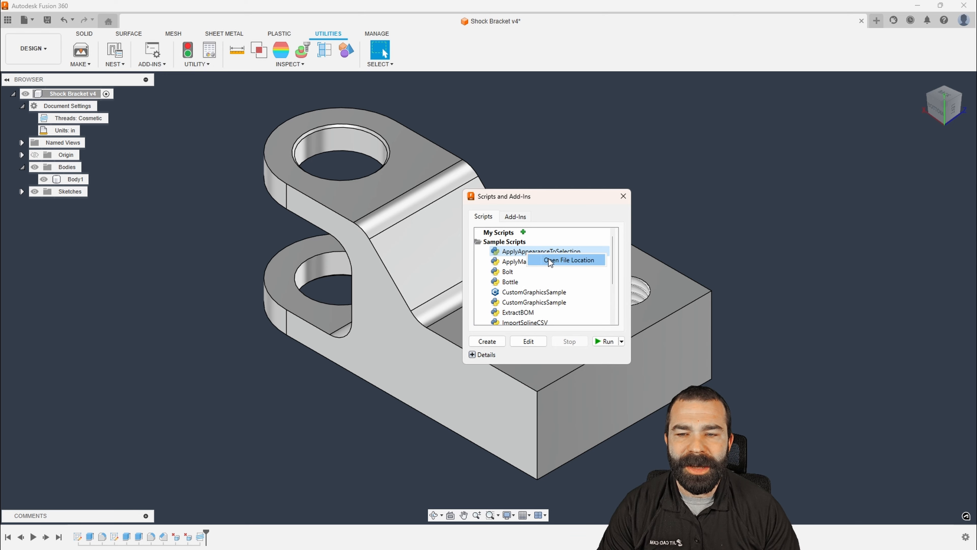
click(567, 260)
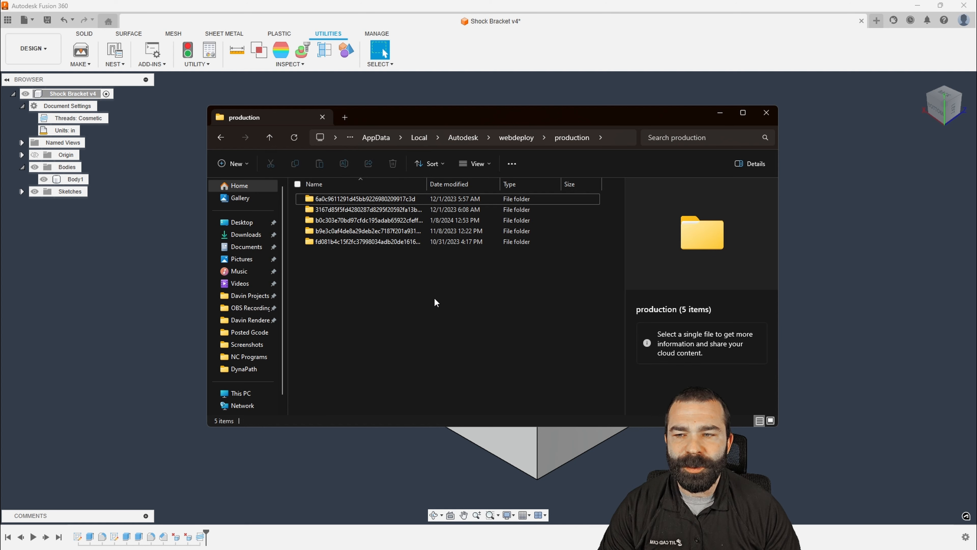
Drill down through the hashed install folder into Fusion > Server > Fusion > Configuration > ThreadData.
click(368, 220)
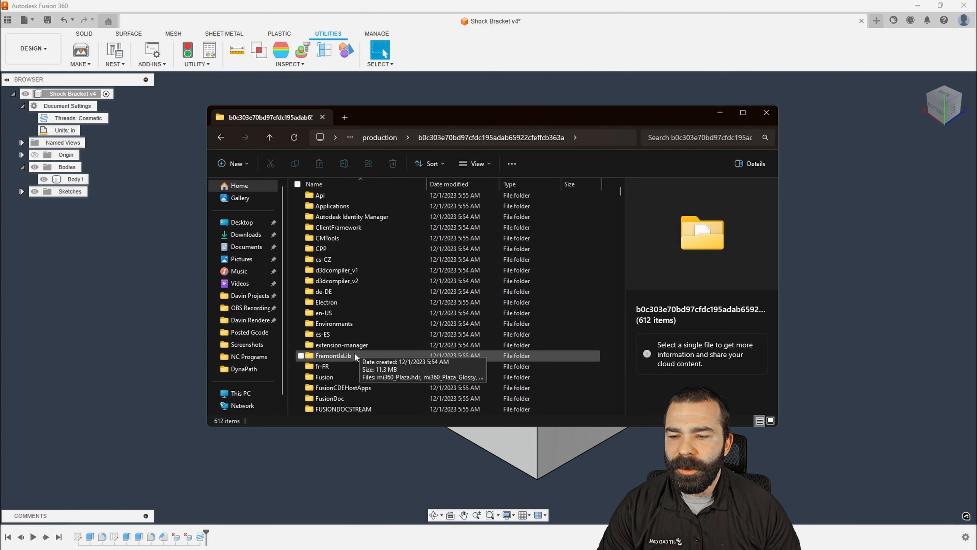
double_click(323, 377)
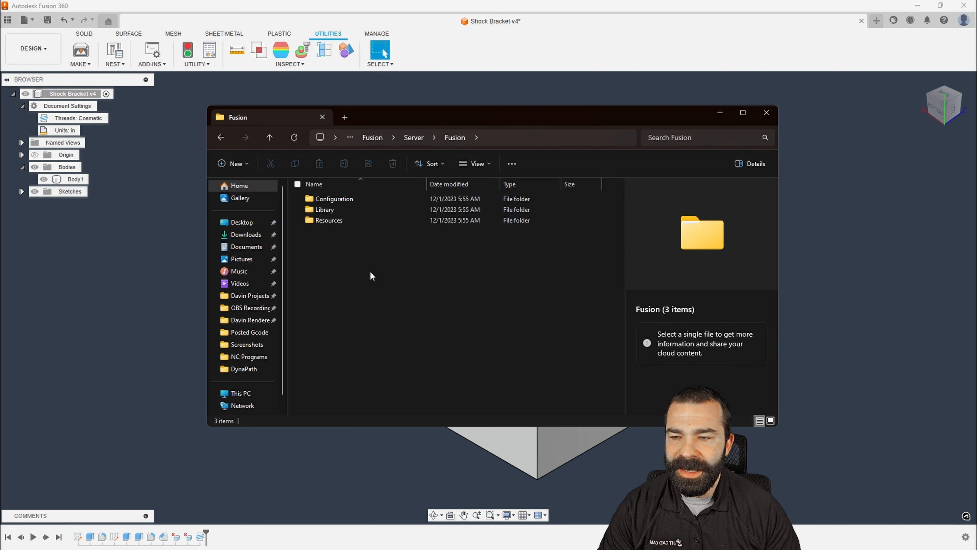
double_click(335, 199)
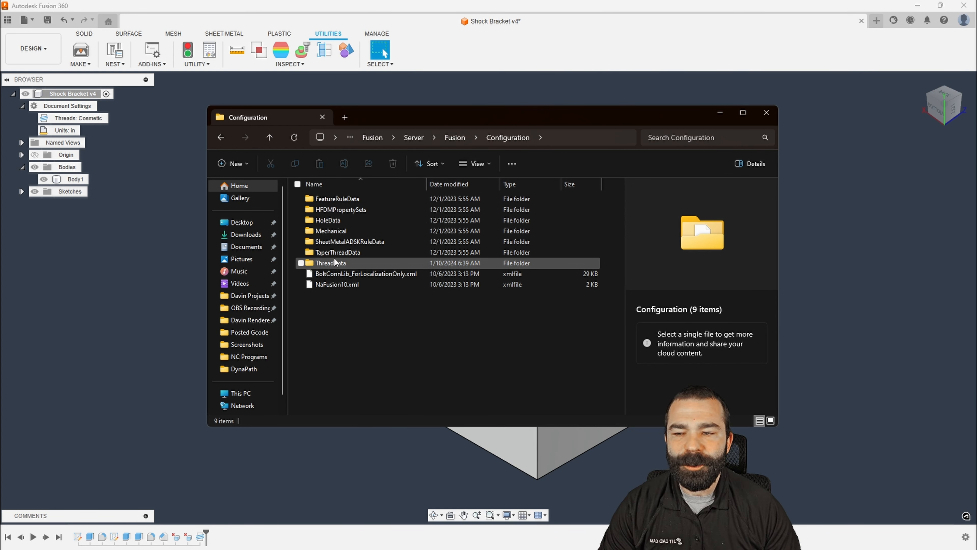
mouse_move(380, 267)
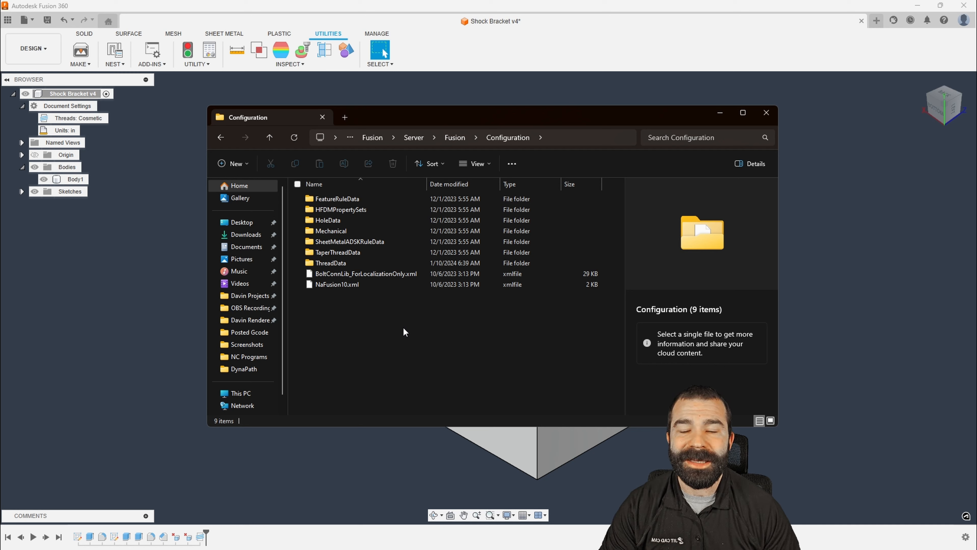
click(367, 274)
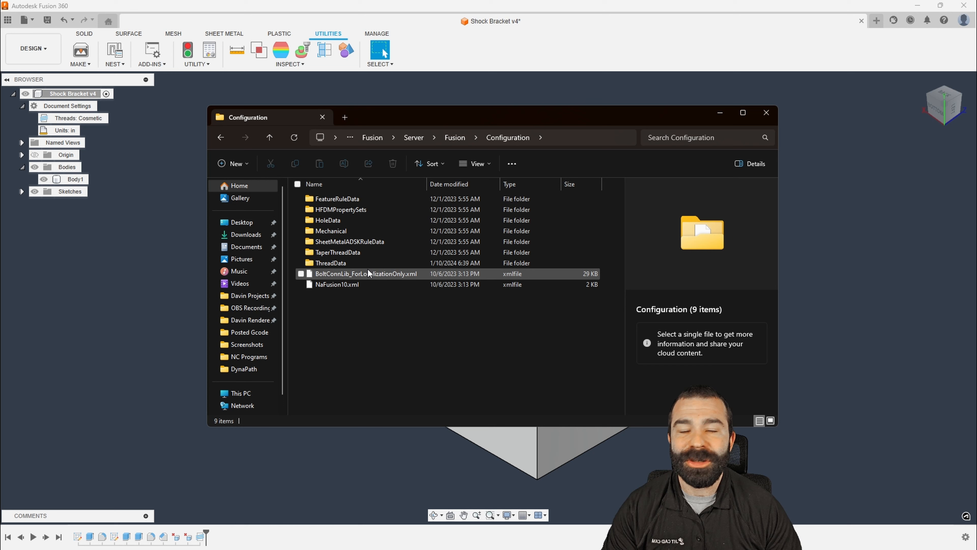
mouse_move(355, 262)
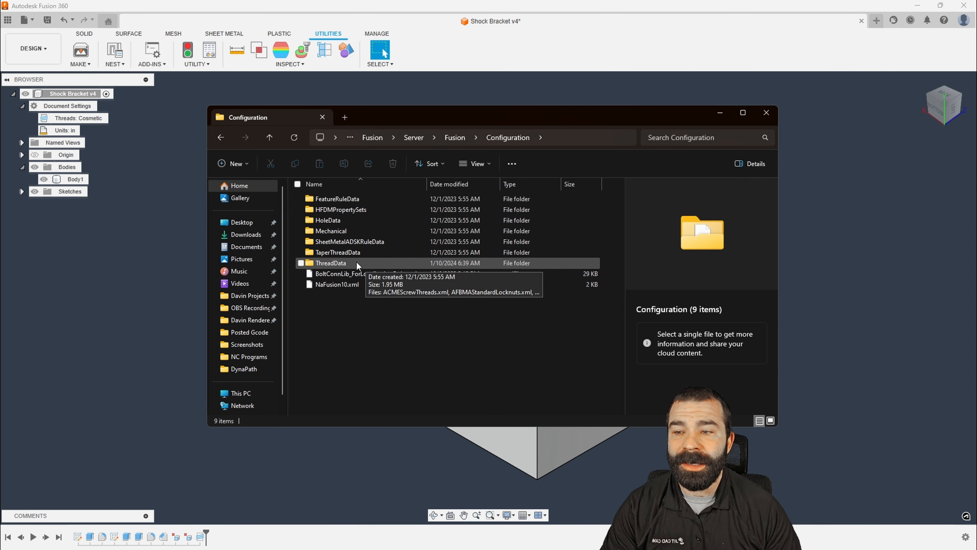
double_click(331, 263)
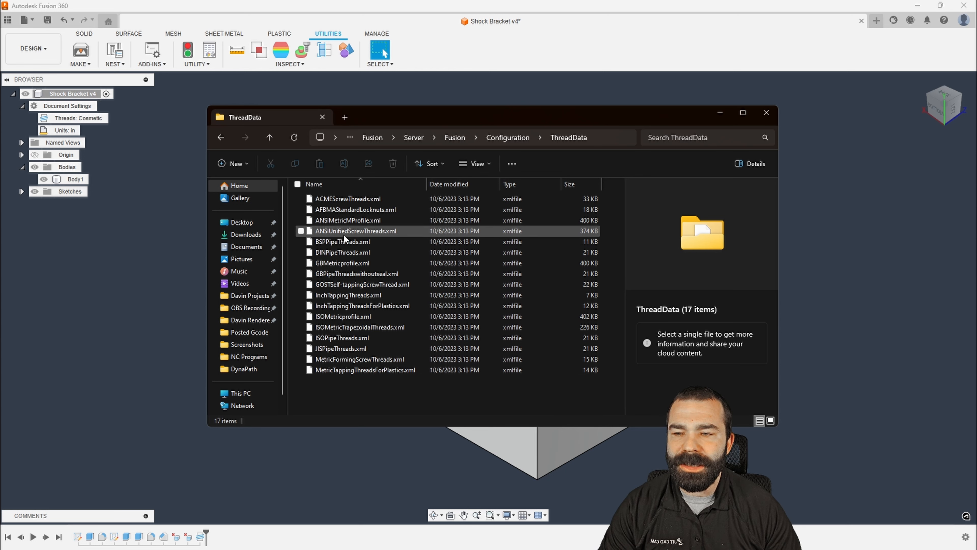
Copy ANSIUnifiedScrewThreads.xml in place and select the new duplicate.
click(356, 231)
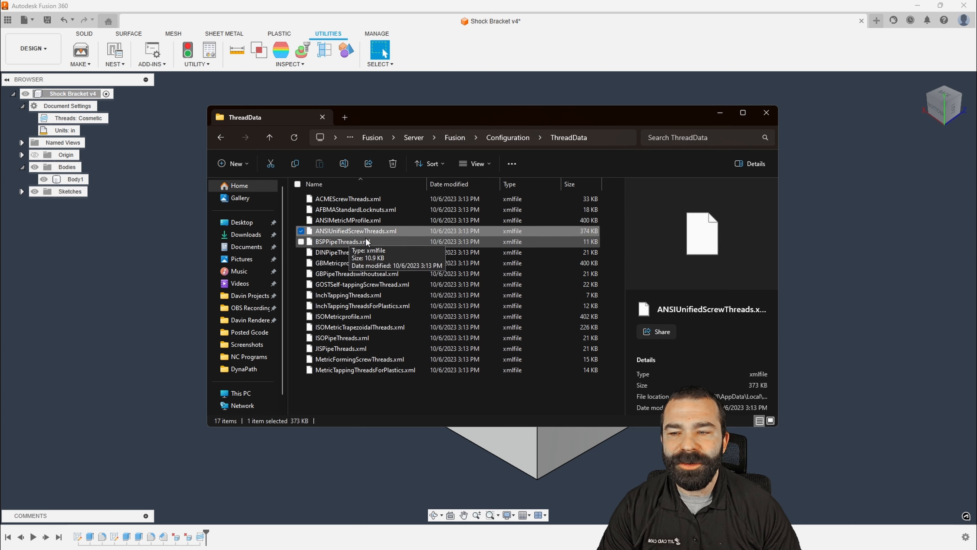
mouse_move(380, 230)
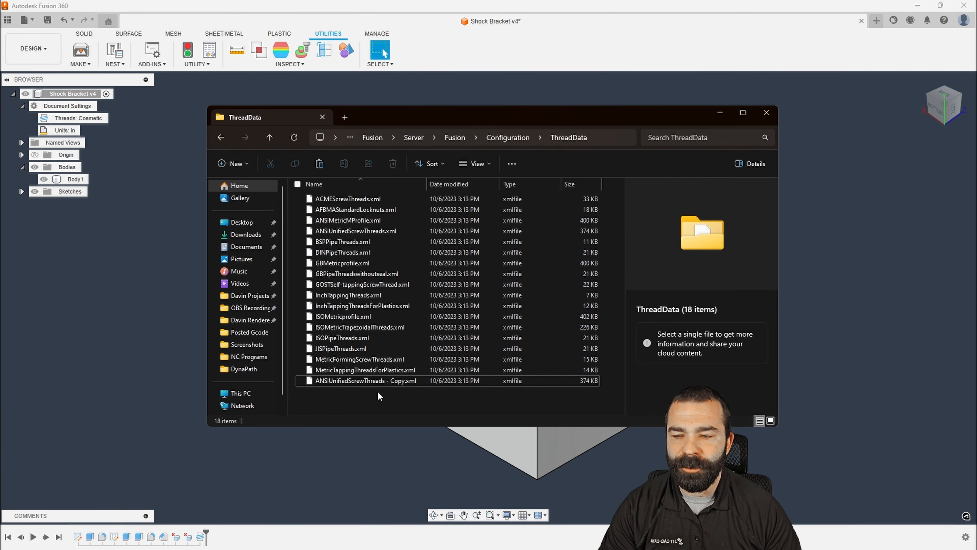
click(367, 381)
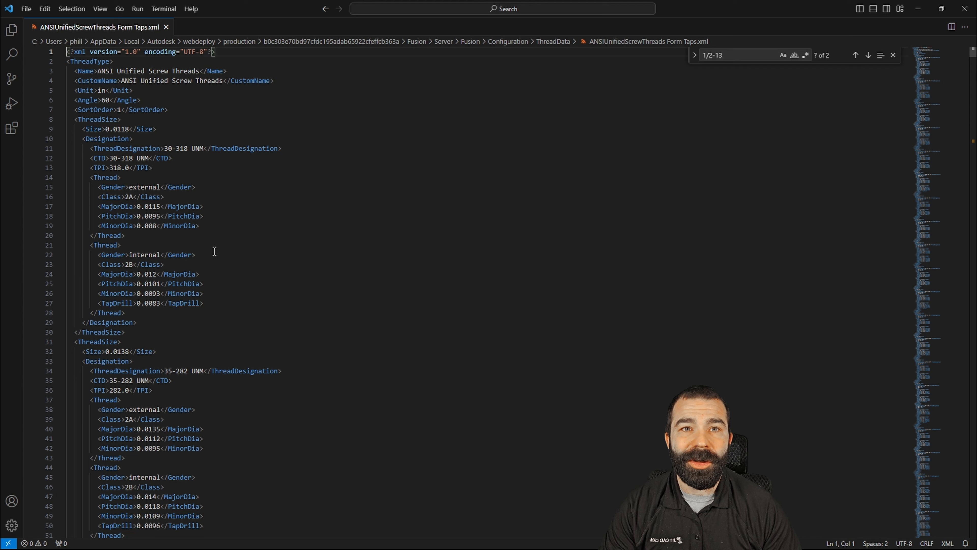
mouse_move(217, 255)
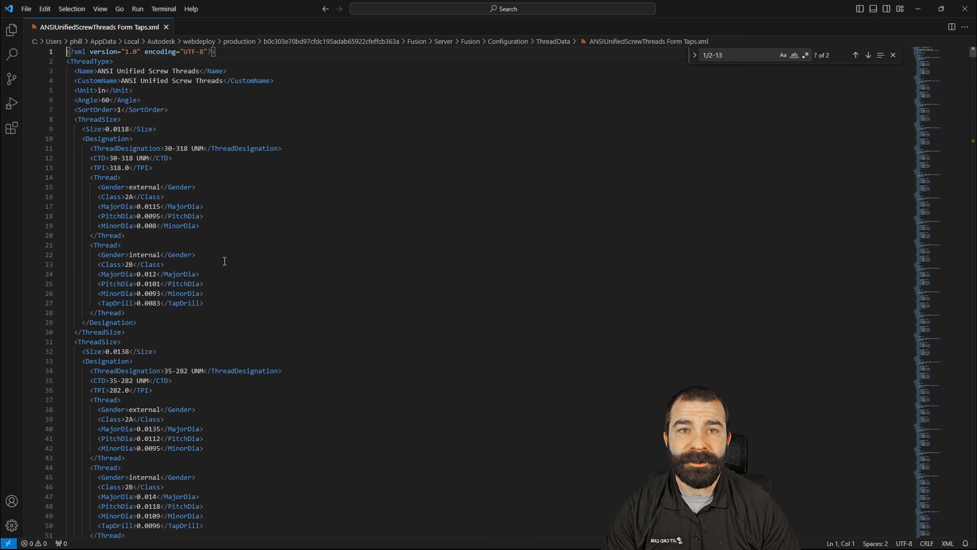
mouse_move(235, 166)
text( Form )
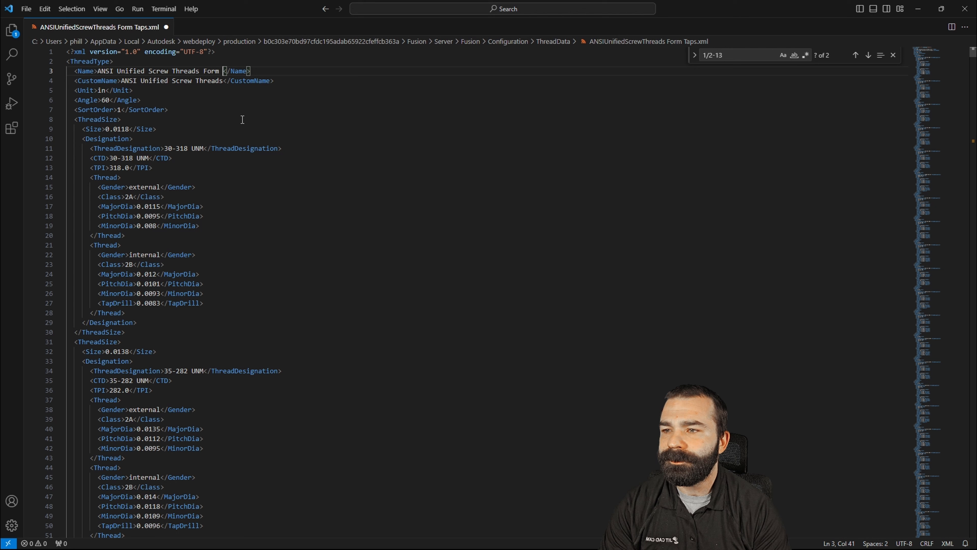
Append 'Form Taps' to the thread type's Name and CustomName, then search for the 1/2-13 entry.
text(Taps)
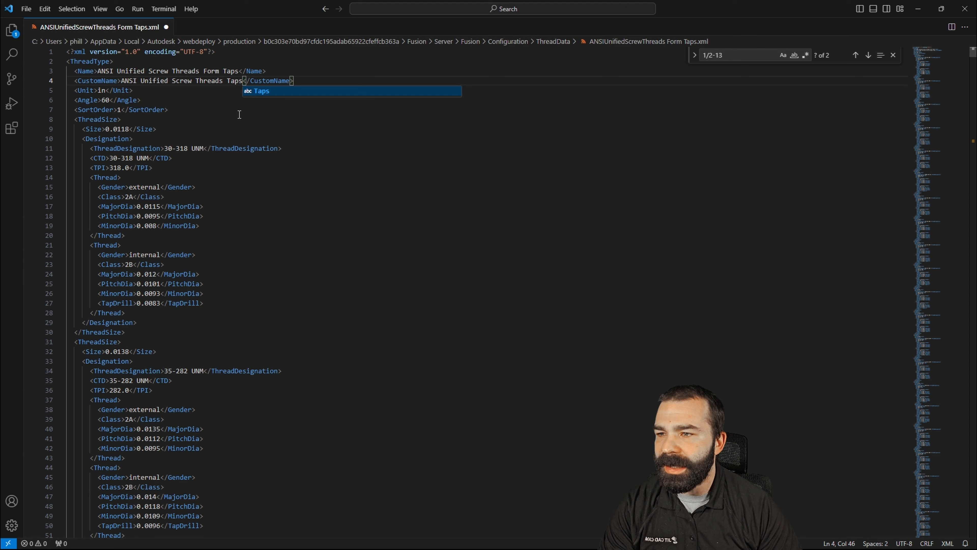
text(Fi)
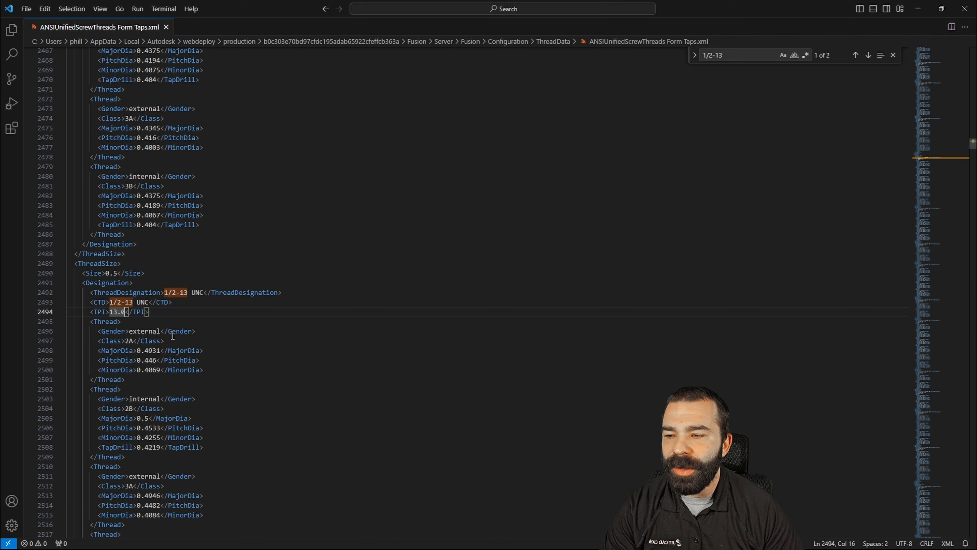
Locate the 1/2-13 UNC class 2B internal thread and highlight its 0.4255 minor diameter.
scroll(down, 3)
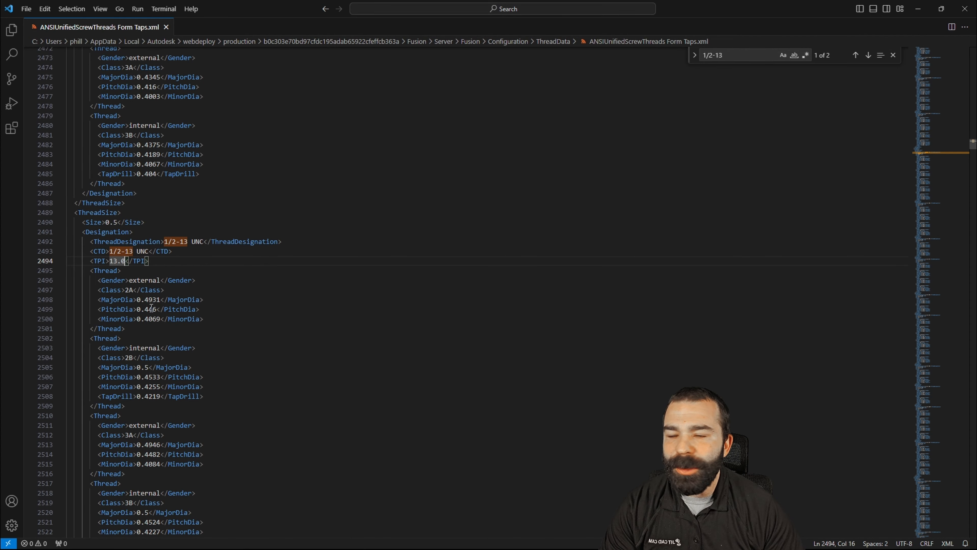
scroll(down, 3)
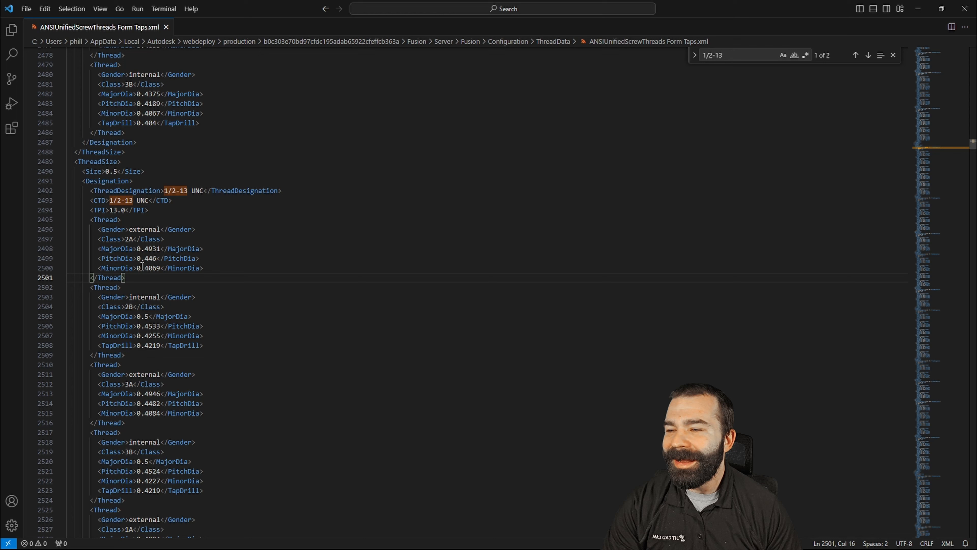
double_click(145, 297)
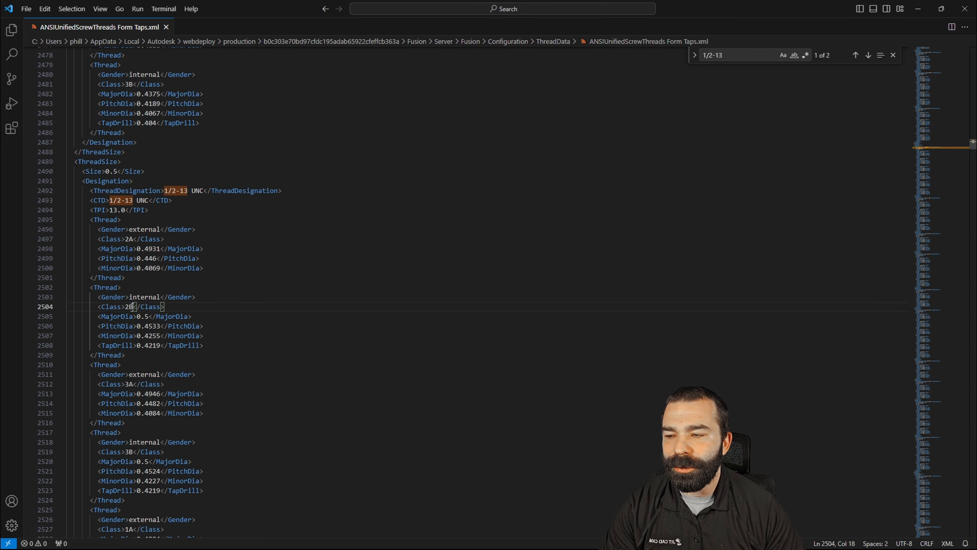
double_click(129, 306)
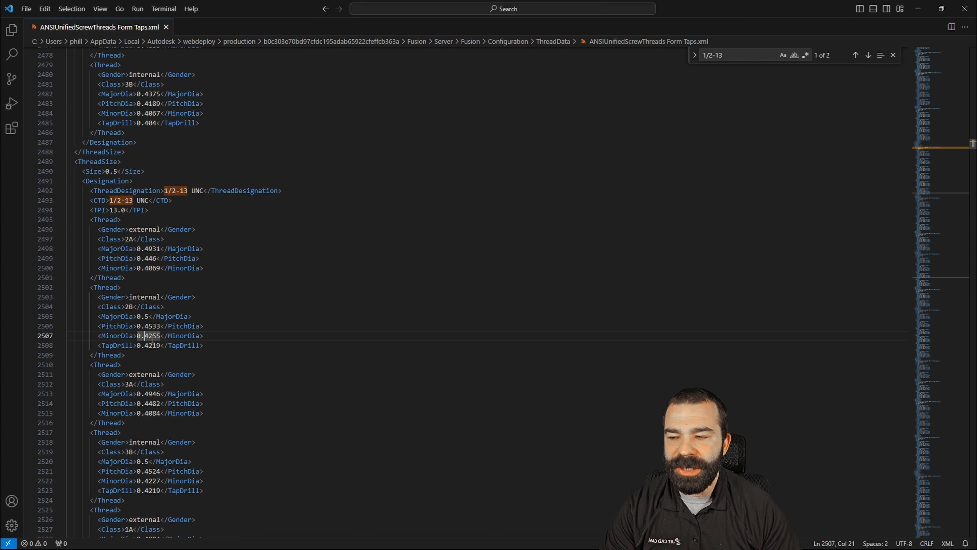
double_click(148, 335)
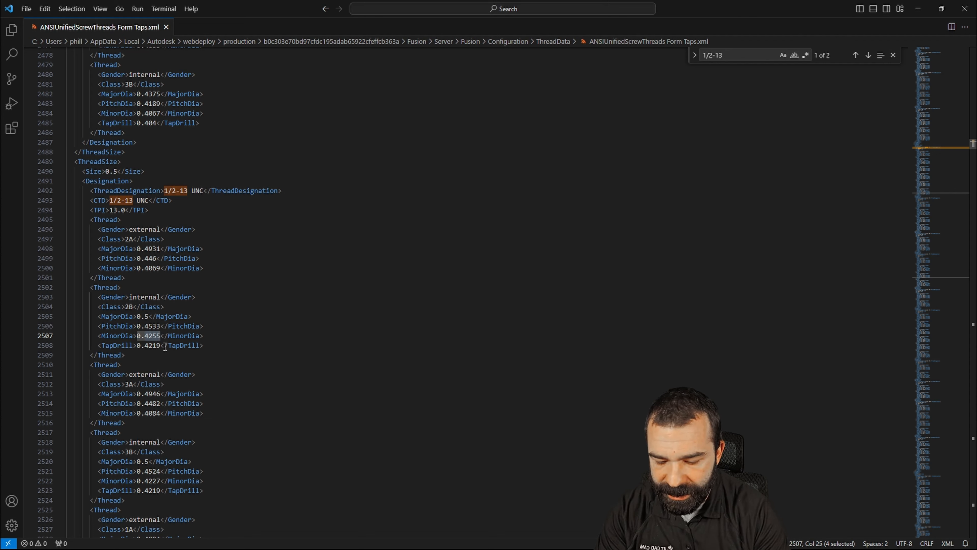
Set the 1/2-13 UNC 2B minor diameter and tap drill both to 0.66875.
text(0.6687)
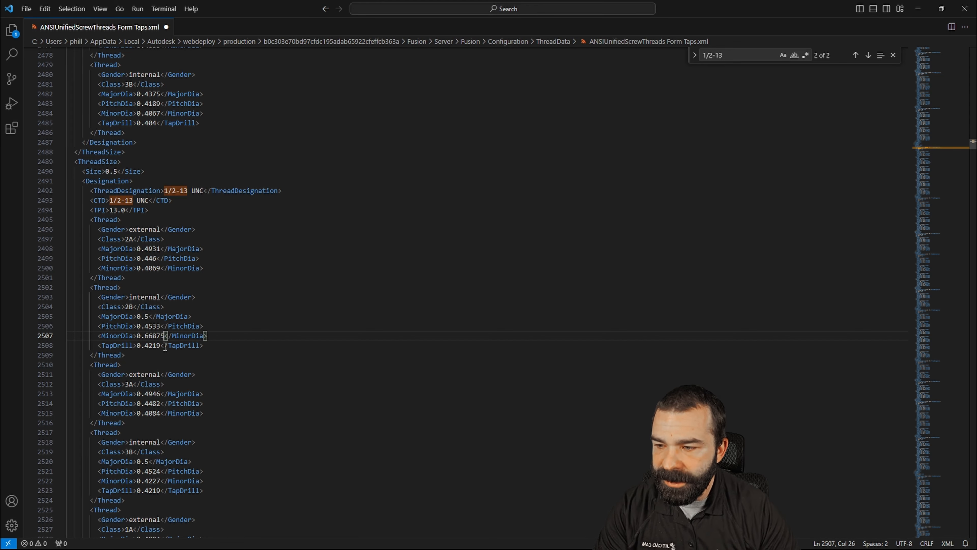
double_click(150, 336)
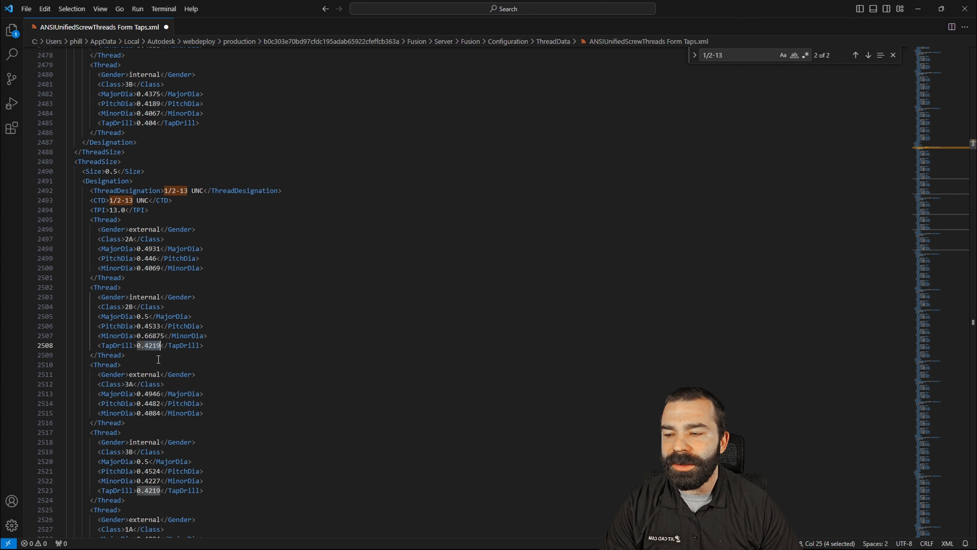
click(149, 345)
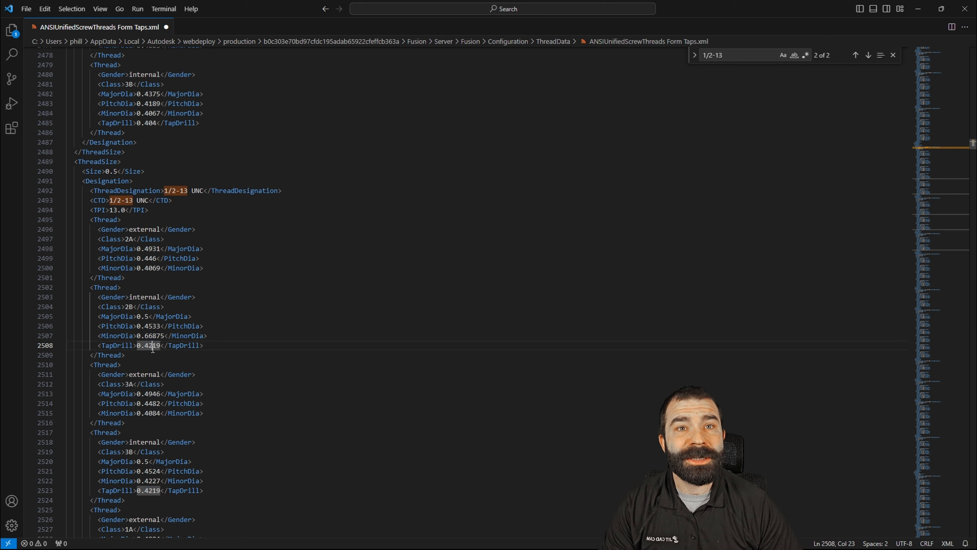
double_click(151, 345)
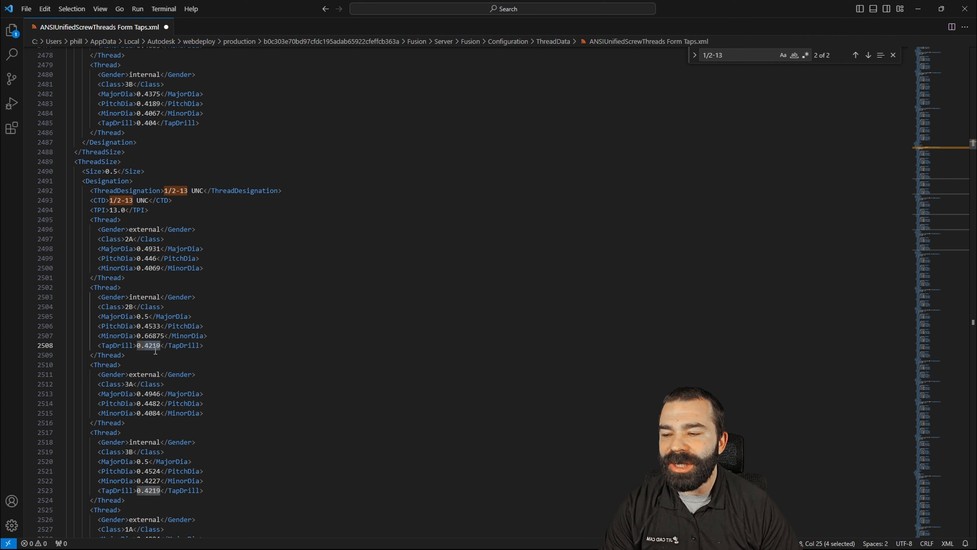
text(0.66875)
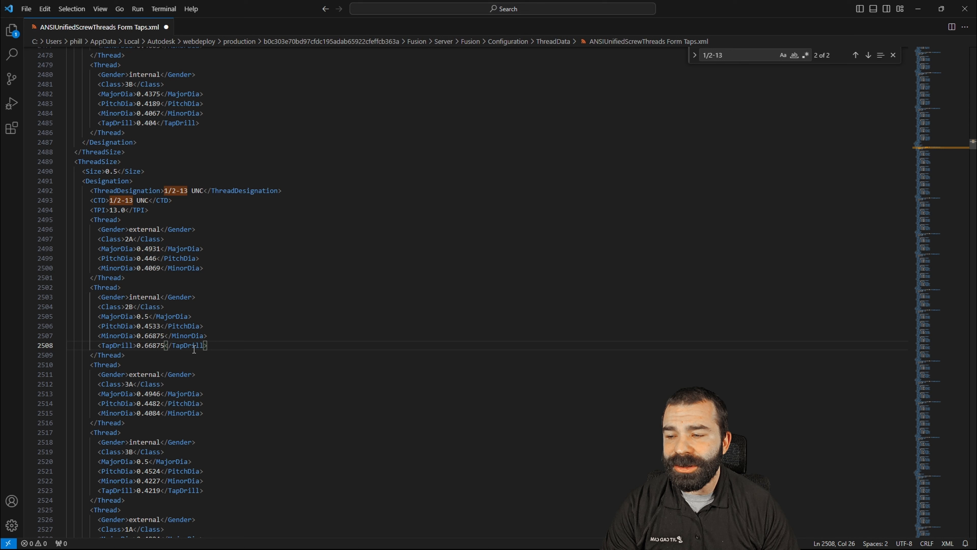
mouse_move(159, 336)
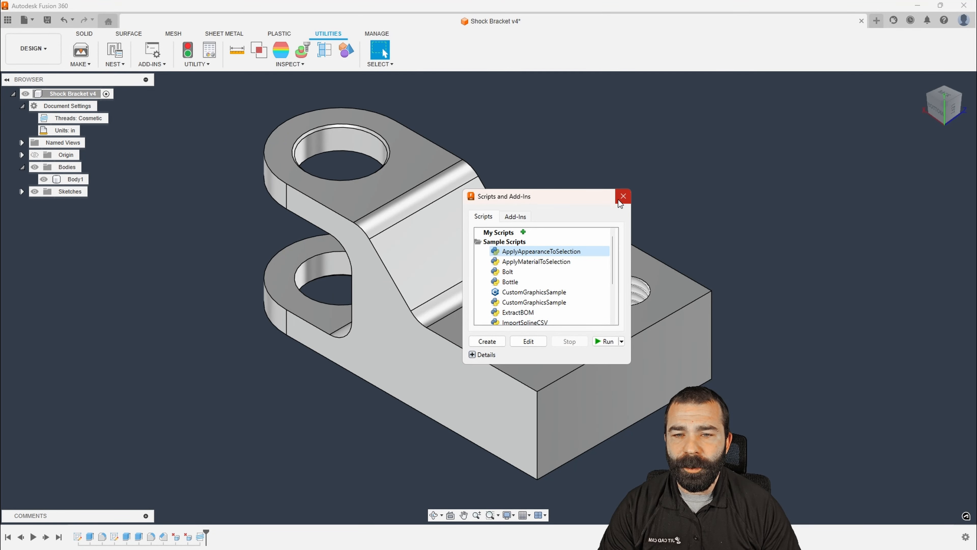
Switch the thread feature to ANSI Unified Screw Threads Form Taps, class 2B, and accept it.
click(622, 196)
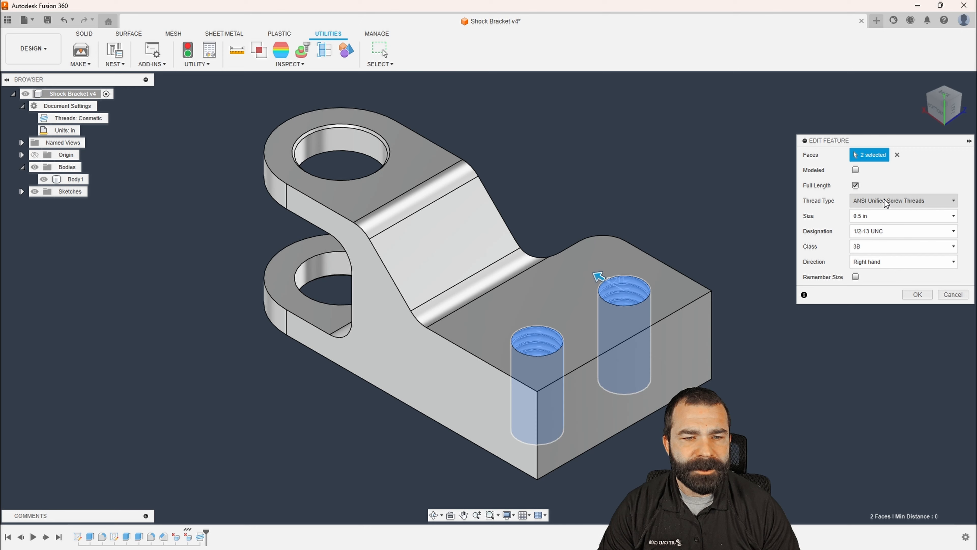
click(902, 200)
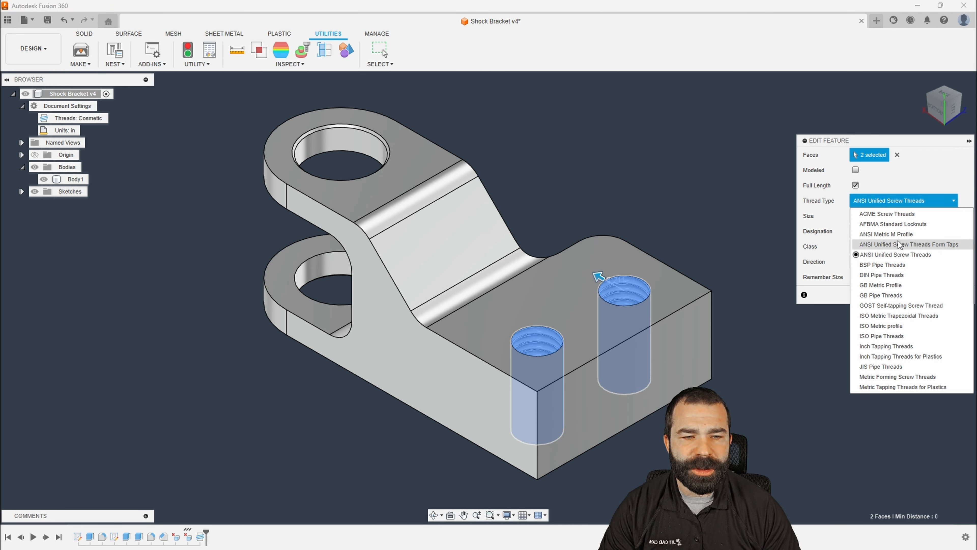
click(908, 243)
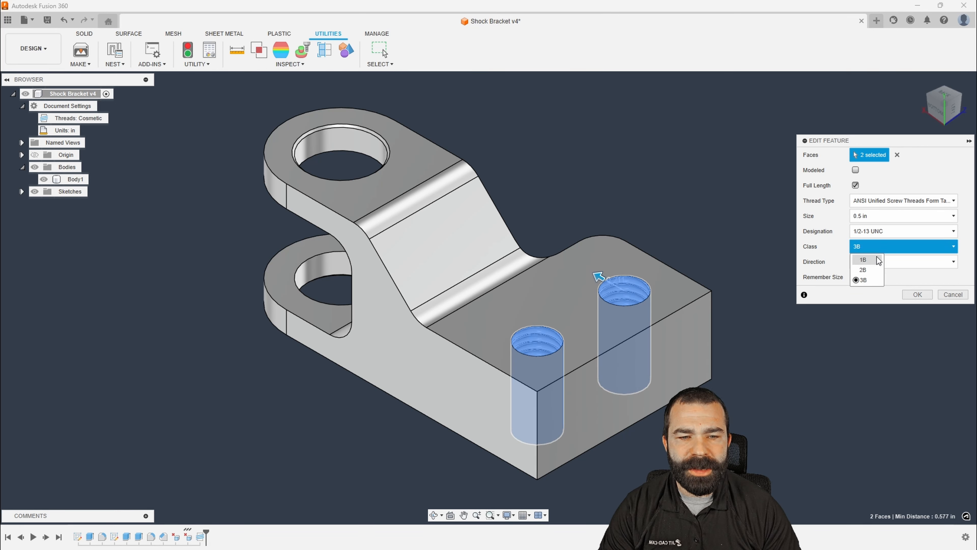
click(863, 269)
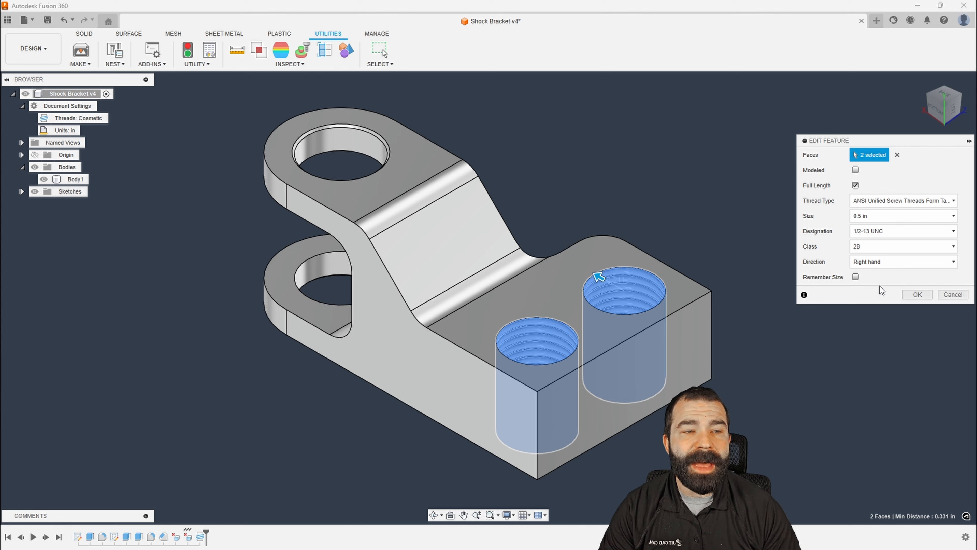
click(916, 295)
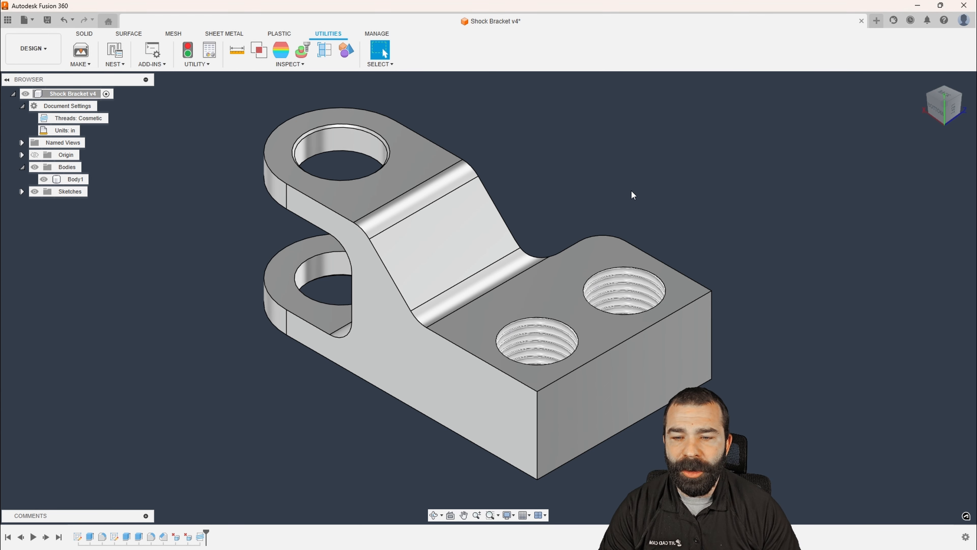
Measure the right threaded hole, now 0.669 in across.
click(236, 50)
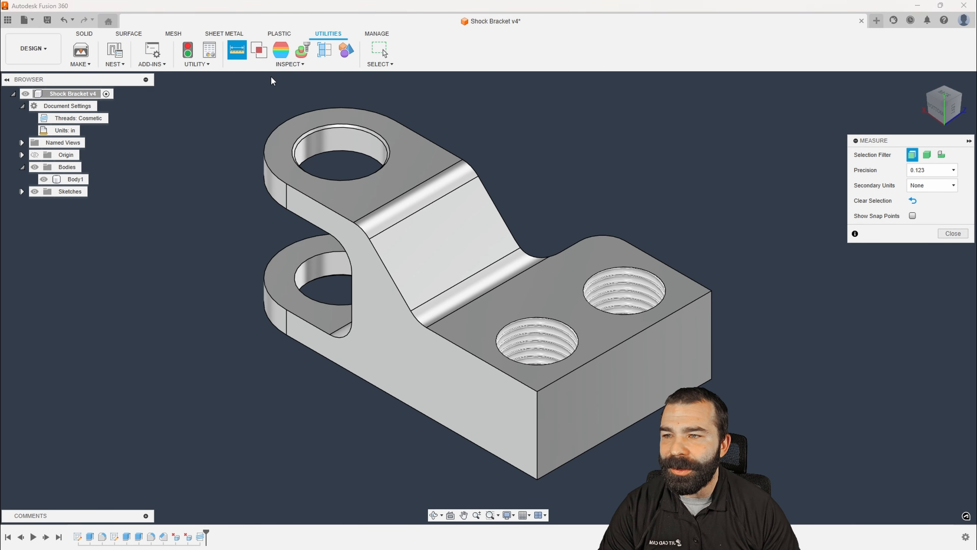
click(624, 286)
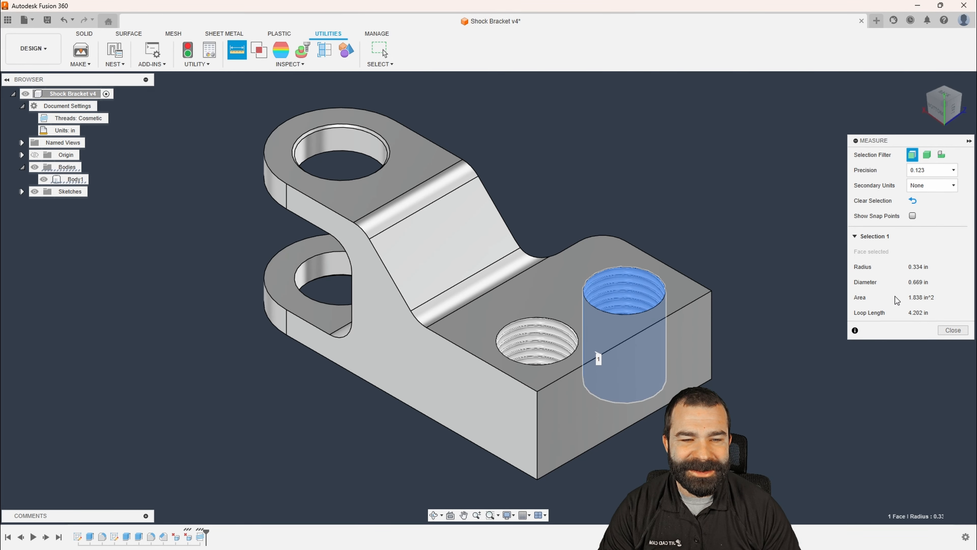
Re-edit the thread keeping 1/2-13 UNC at class 2B, then measure the hole at 0.469 in.
click(75, 178)
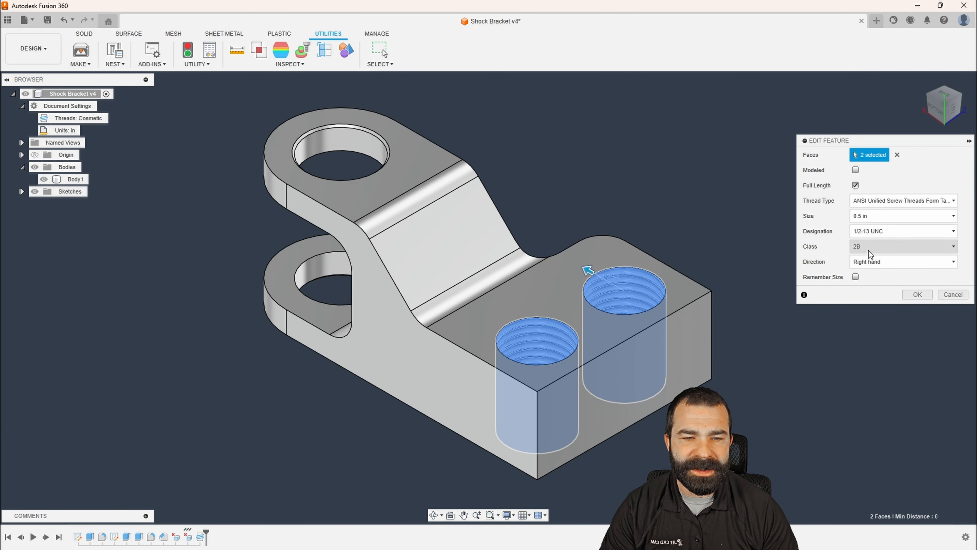
click(916, 294)
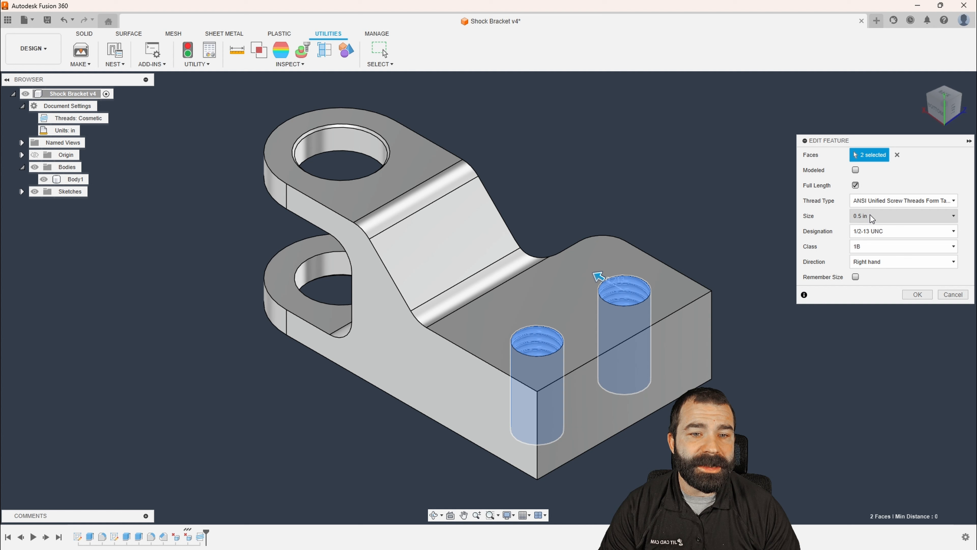
click(902, 230)
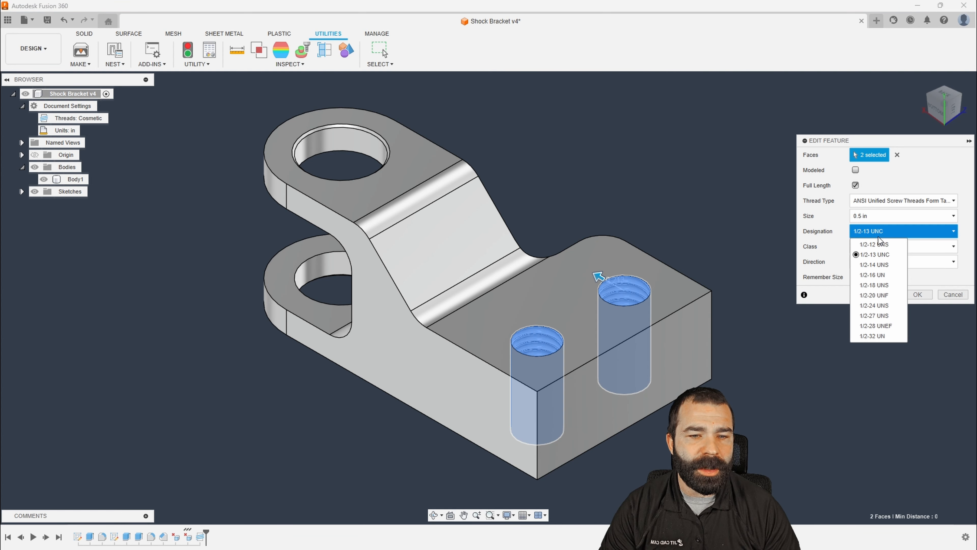
click(874, 253)
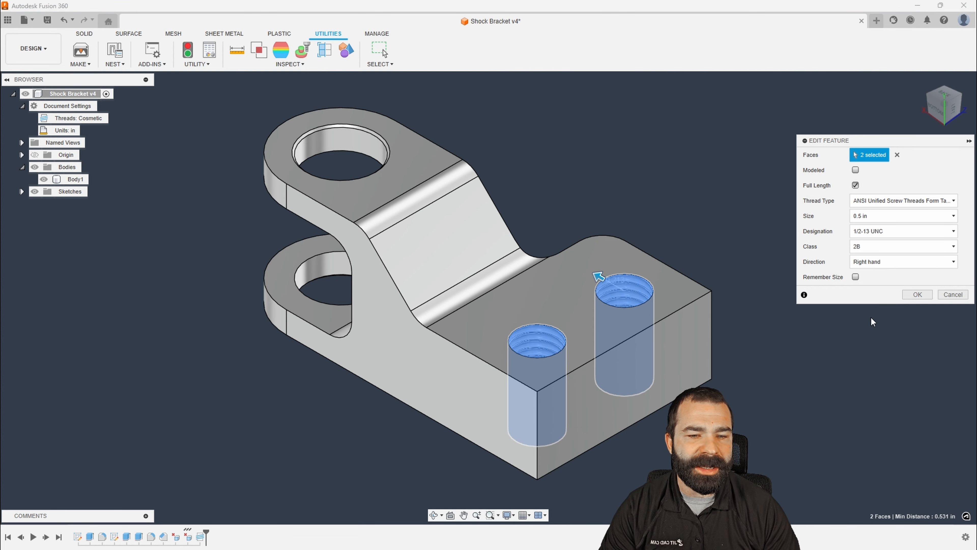
click(916, 294)
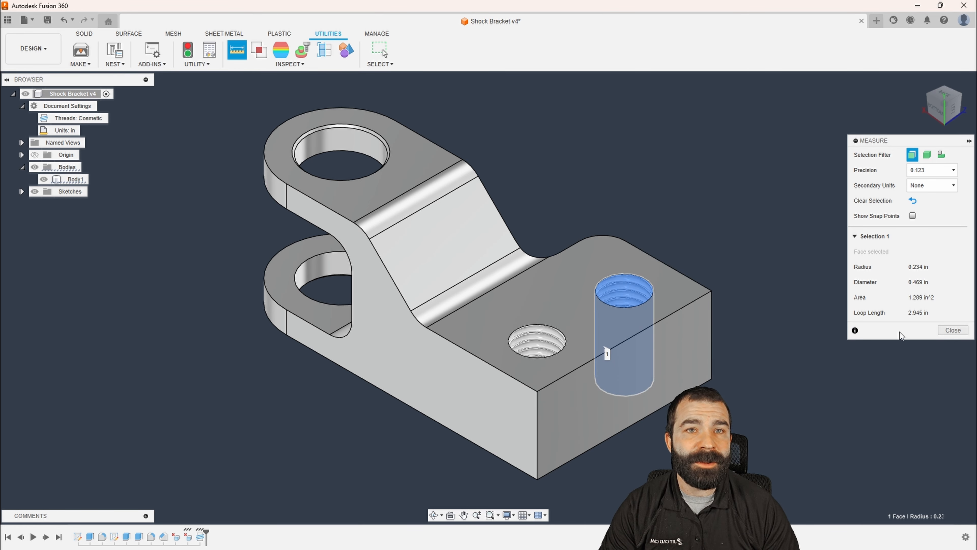
click(952, 329)
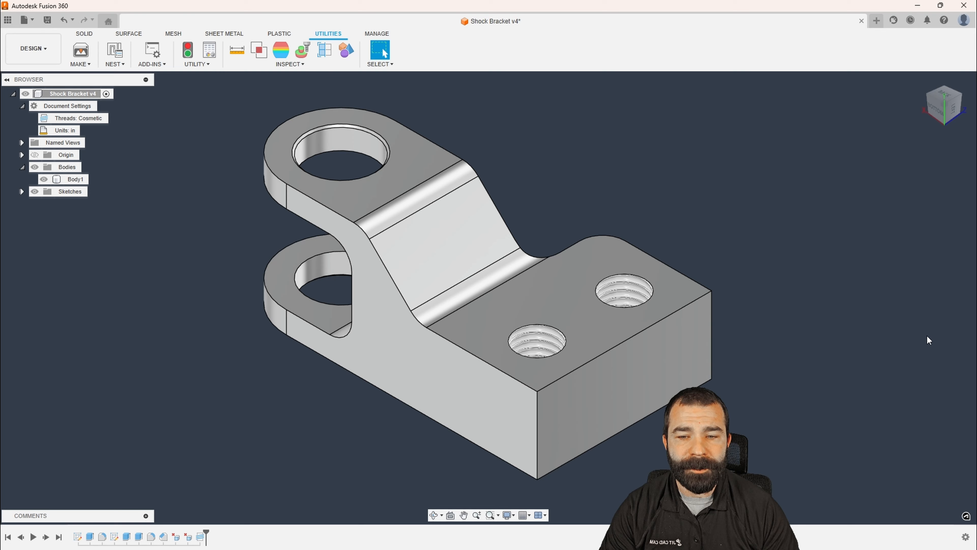
mouse_move(823, 348)
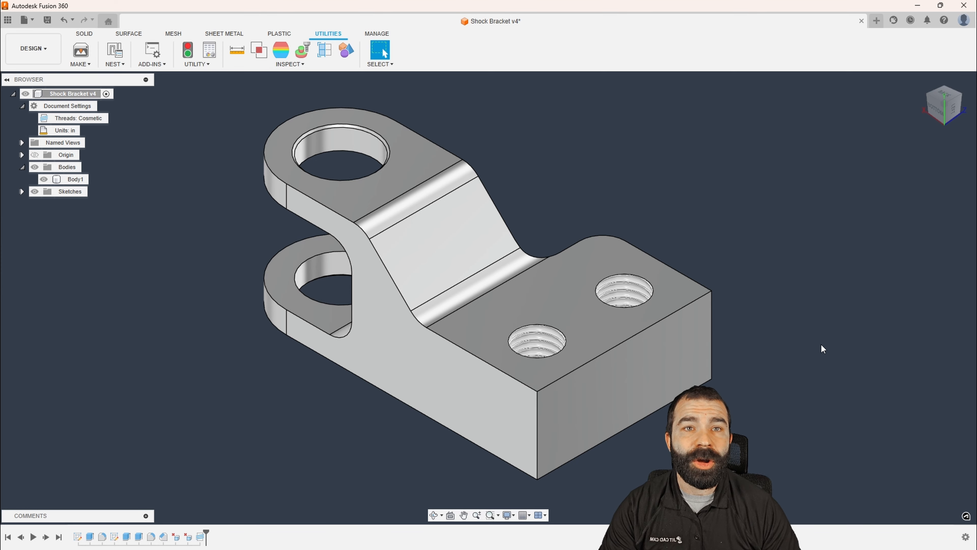
Switch the workspace to Manufacture to see the bracket's setup and manual inspection.
click(626, 294)
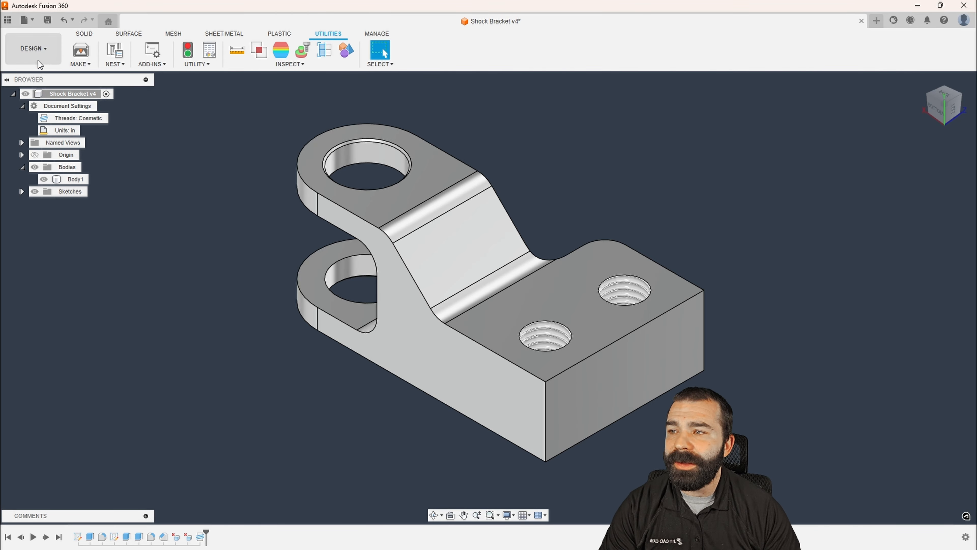
click(33, 47)
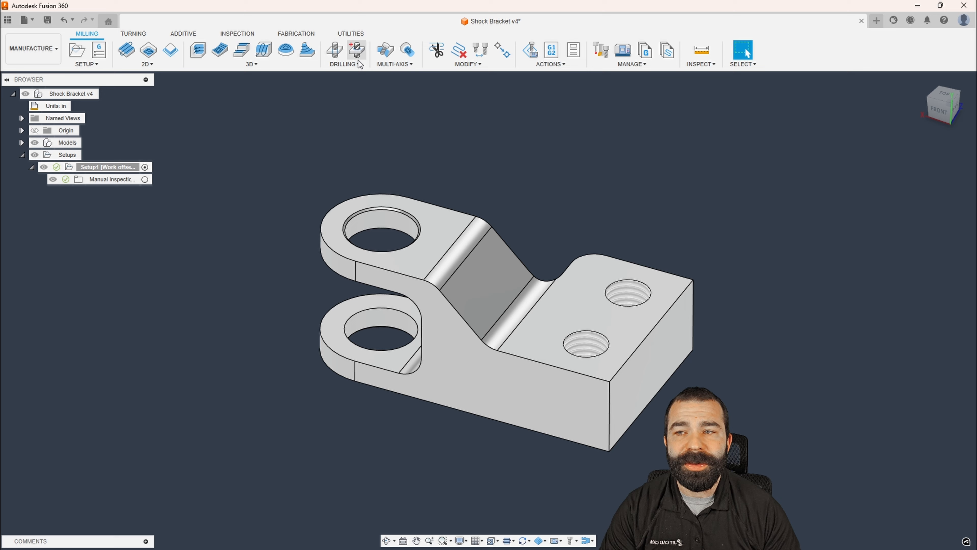
click(356, 50)
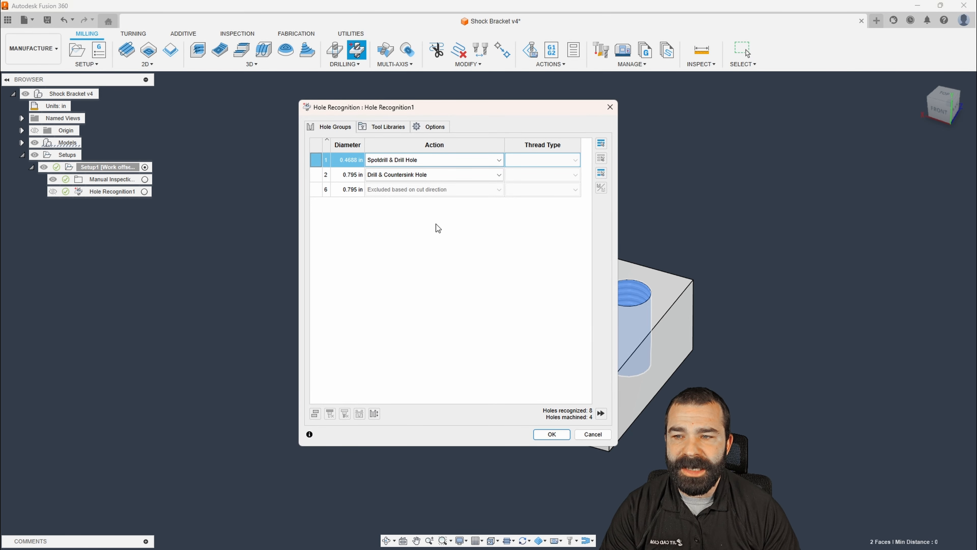
click(434, 160)
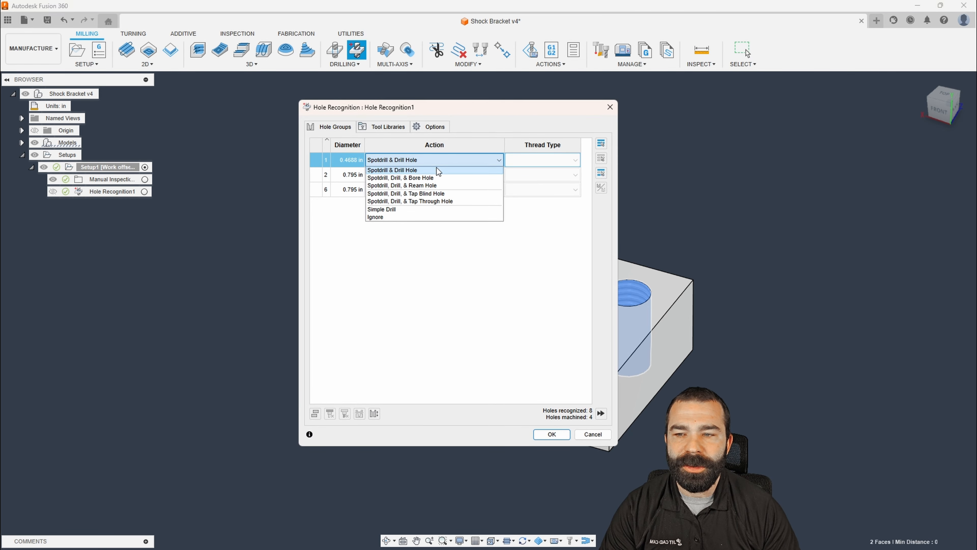
click(411, 201)
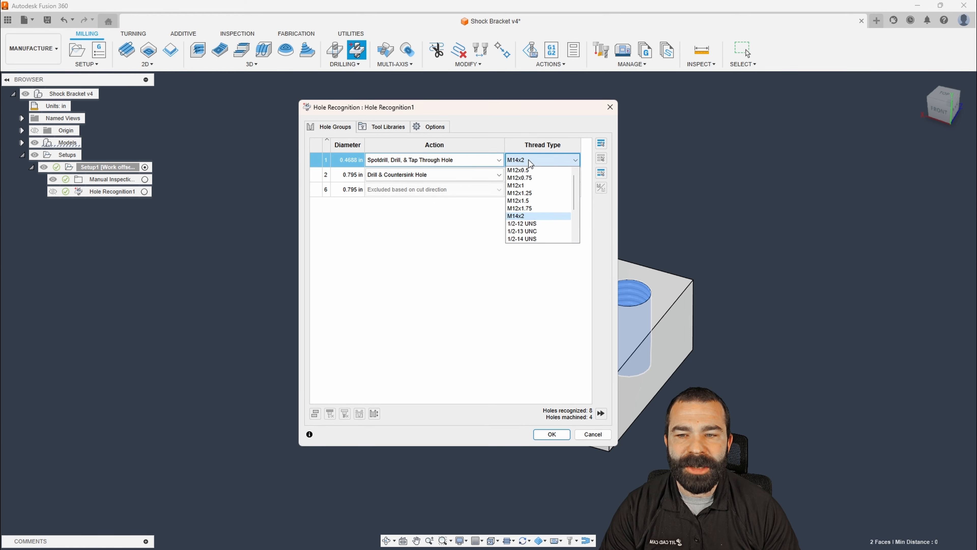
click(522, 231)
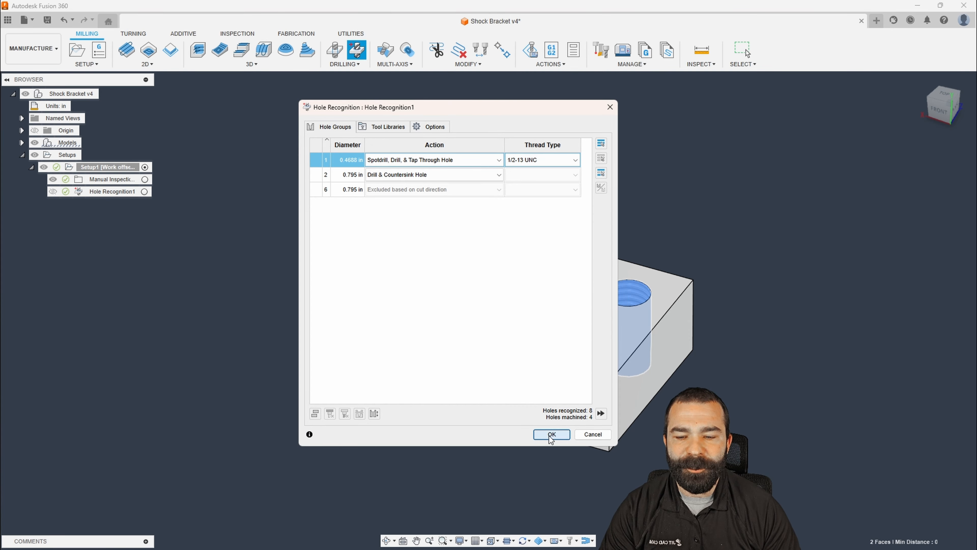
click(551, 434)
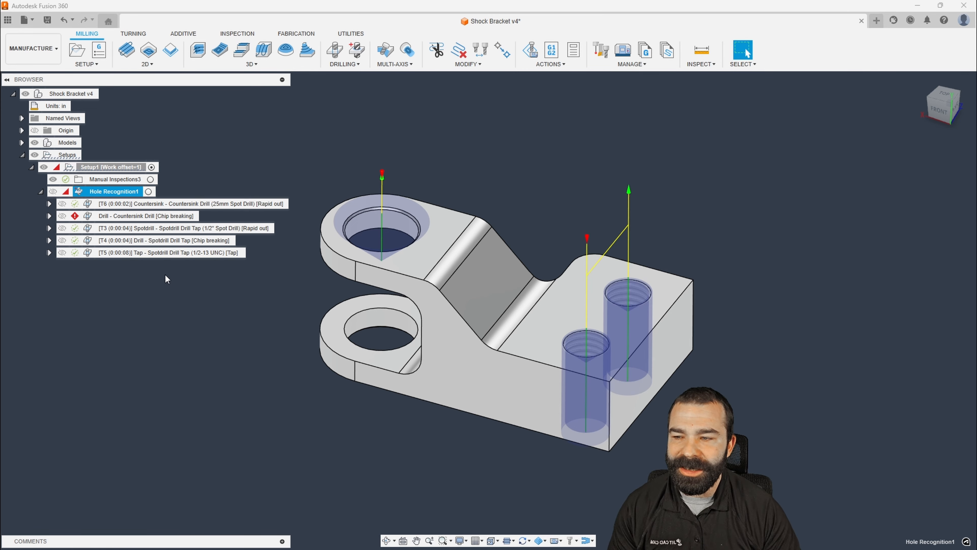
click(168, 240)
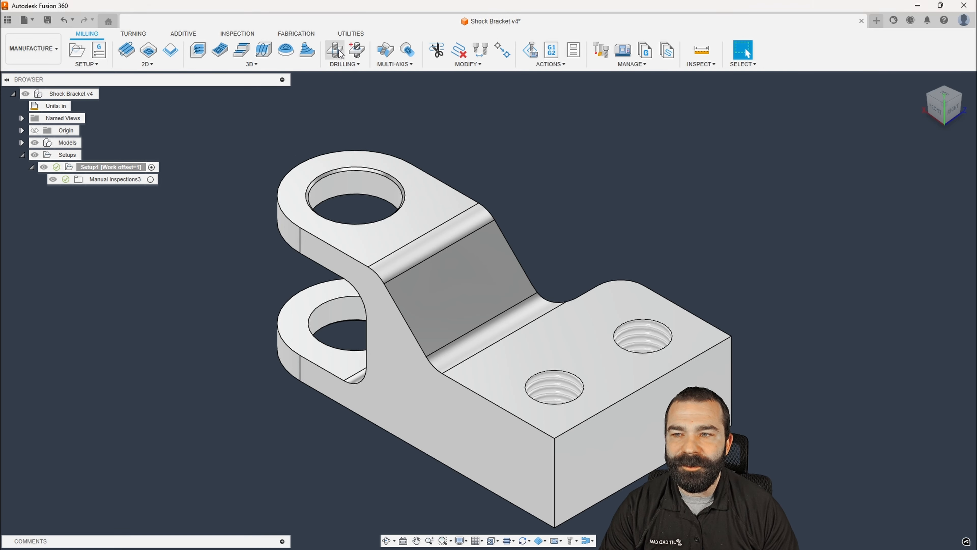
Start a drill operation and browse the Fusion 360 Library for 15/32 tools.
click(335, 50)
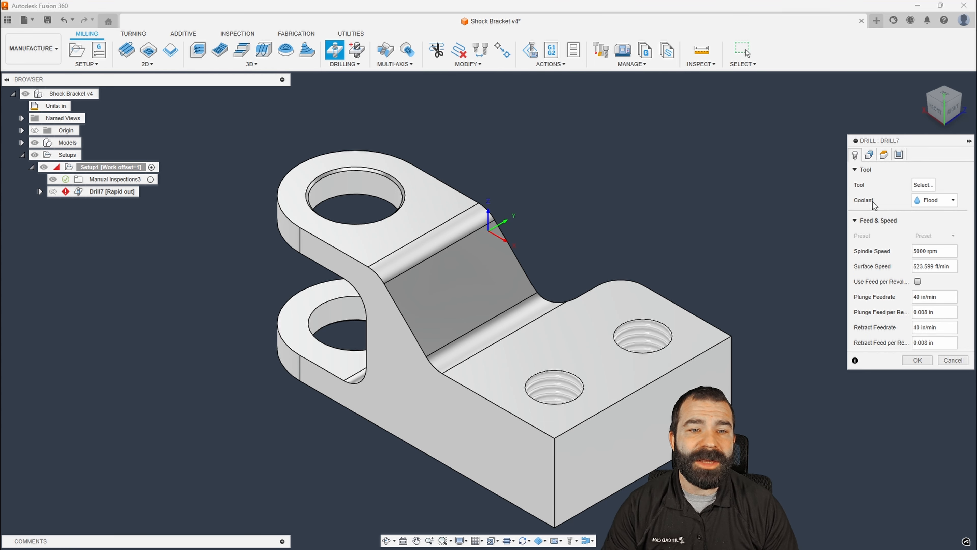
click(923, 184)
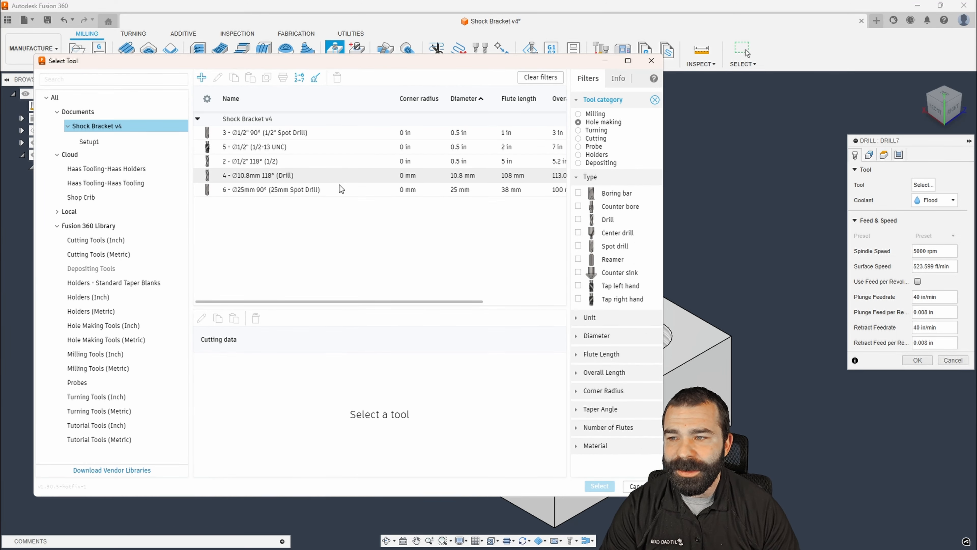
mouse_move(106, 168)
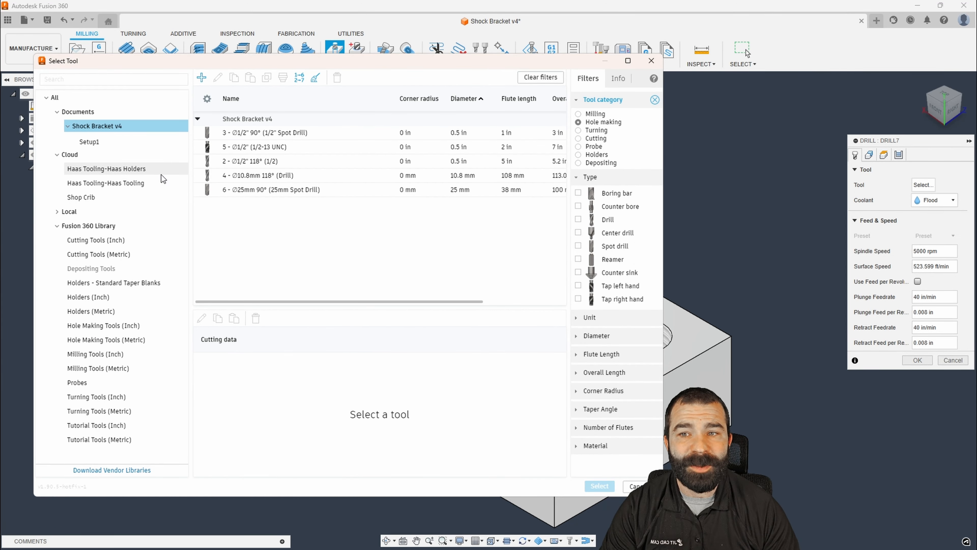
click(104, 325)
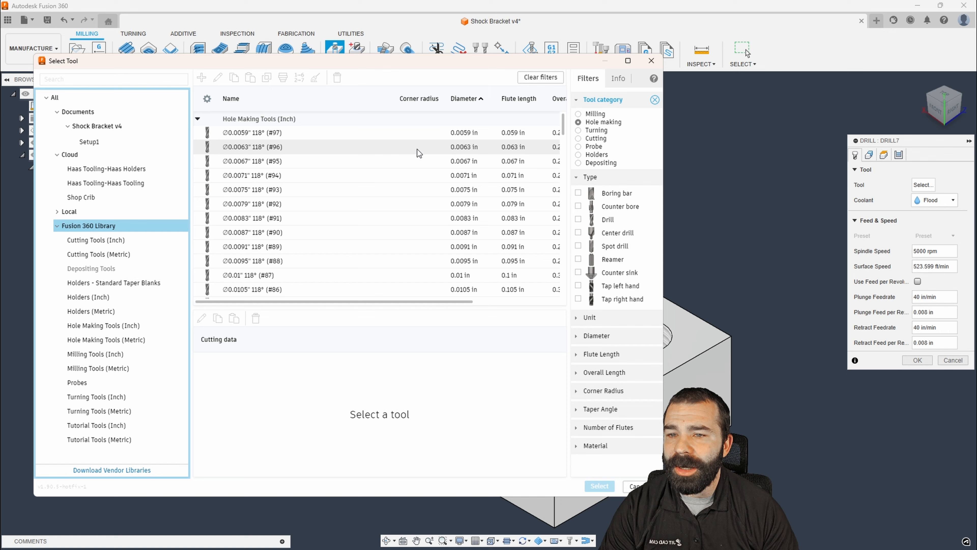
scroll(down, 3)
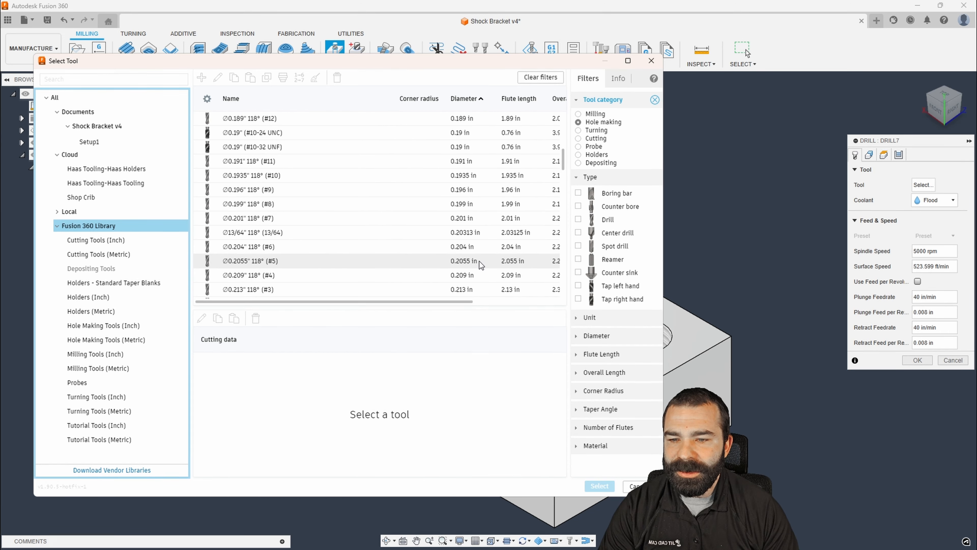
scroll(down, 3)
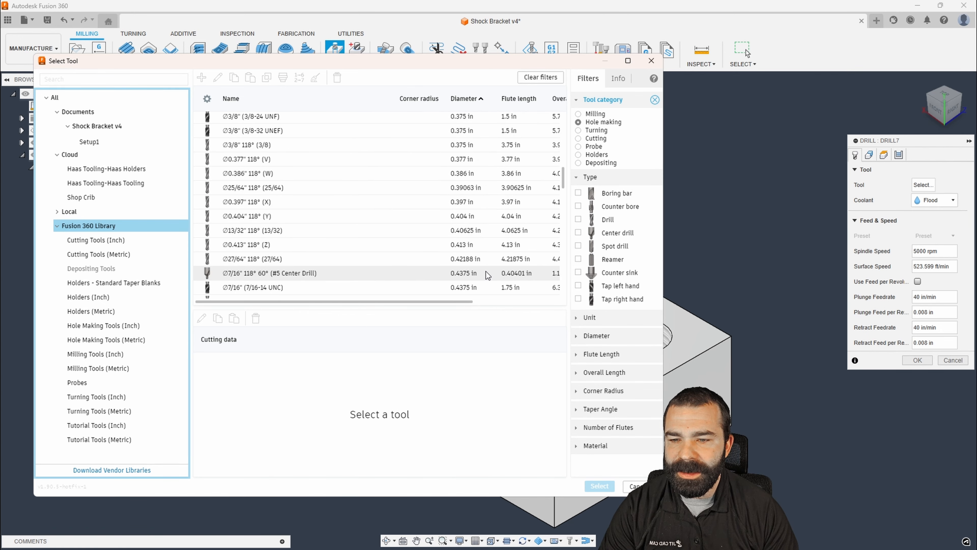
click(262, 267)
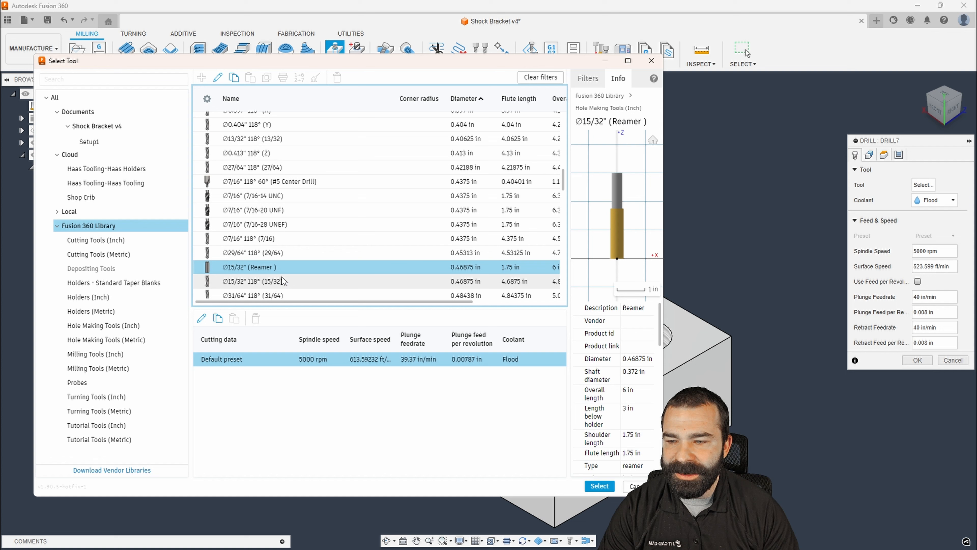
Pick the Ø15/32 in 118° drill with the Aluminum - Drilling preset.
click(252, 281)
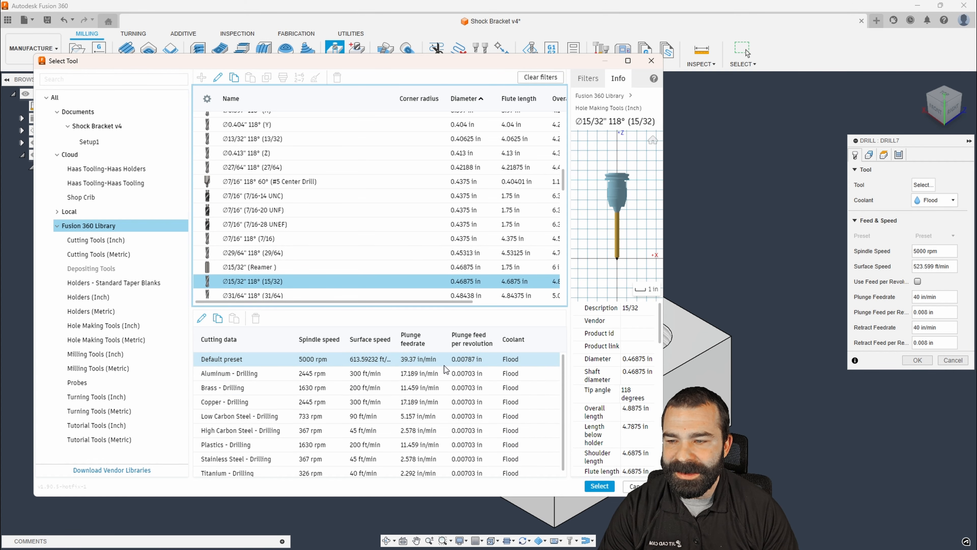
click(229, 373)
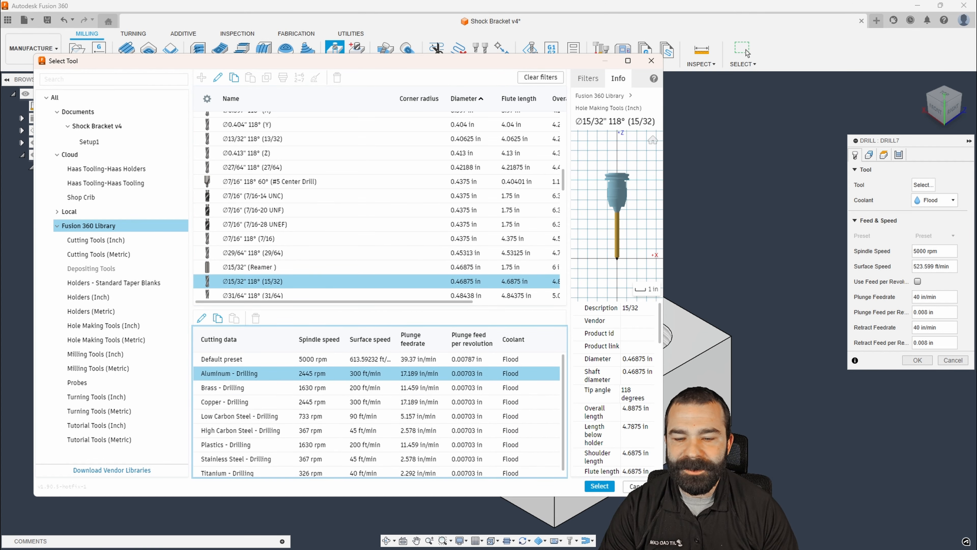
click(598, 486)
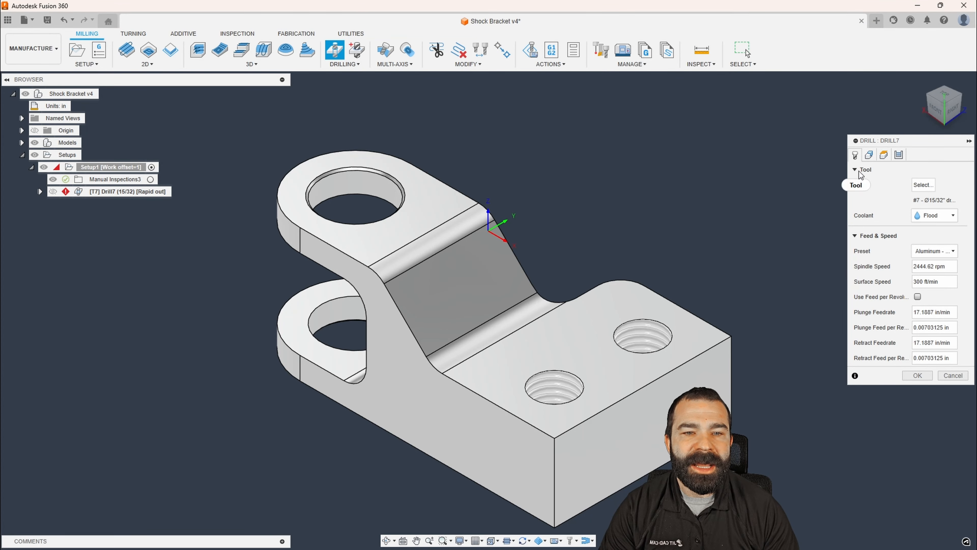
Confirm Drill7 with the 15/32 drill on both threaded hole faces and generate its toolpath.
click(855, 155)
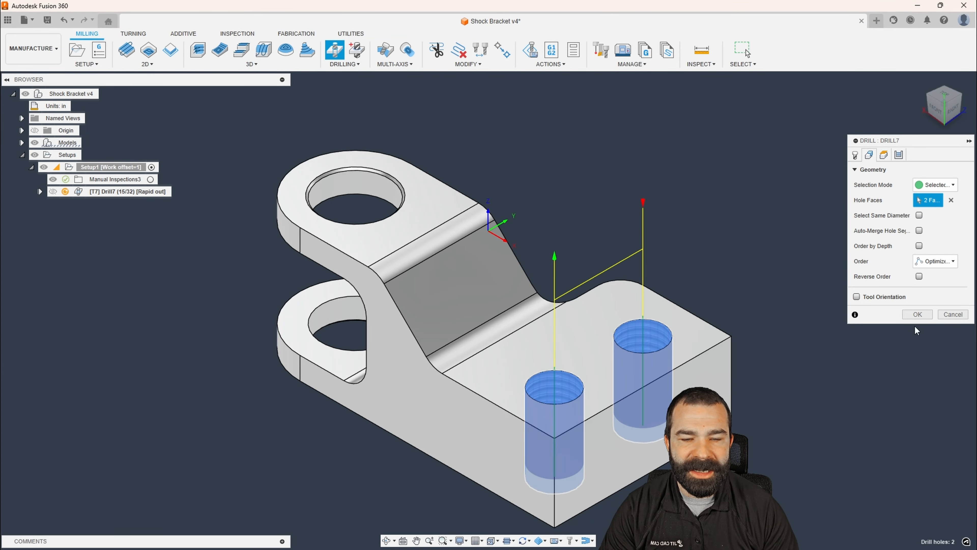
click(917, 313)
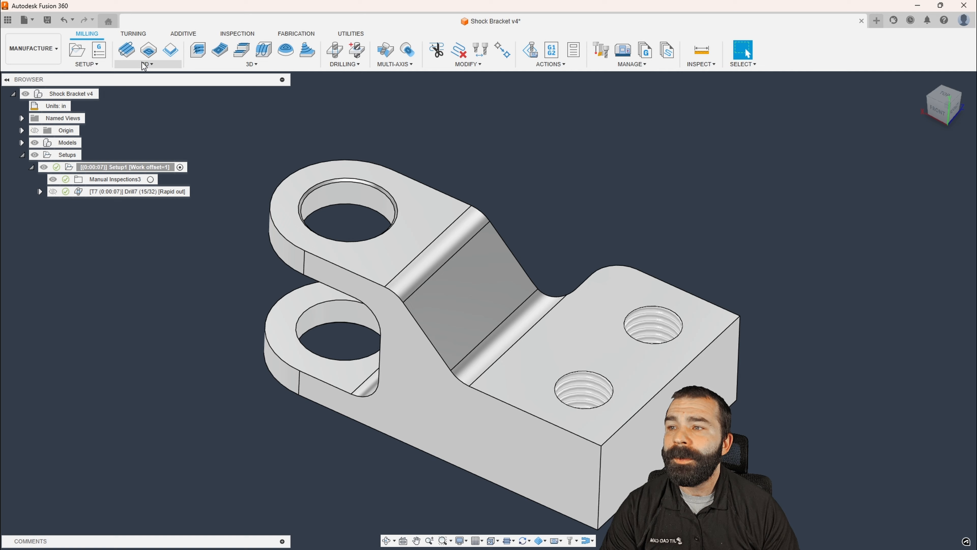
Start a new 2D Thread operation and go to its tool library to choose a cutter.
click(147, 64)
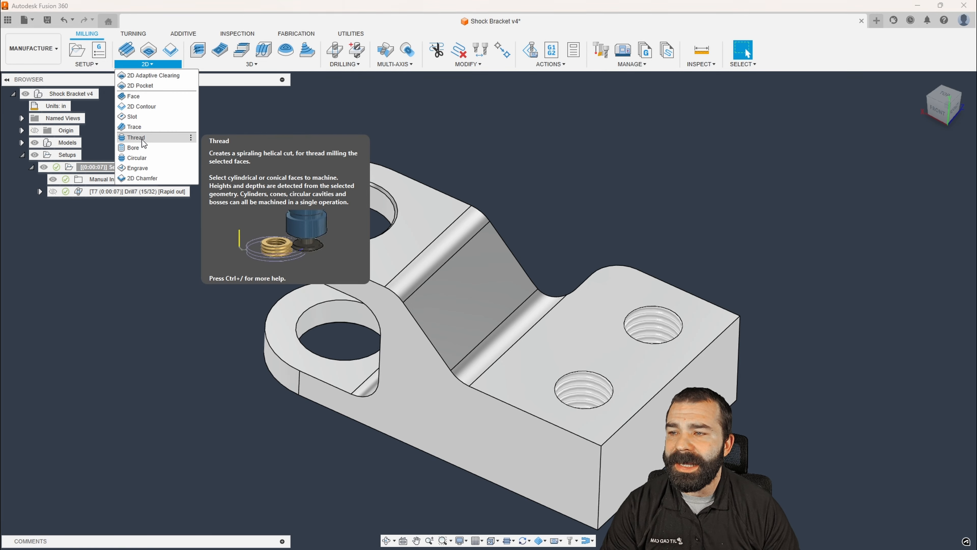
click(136, 138)
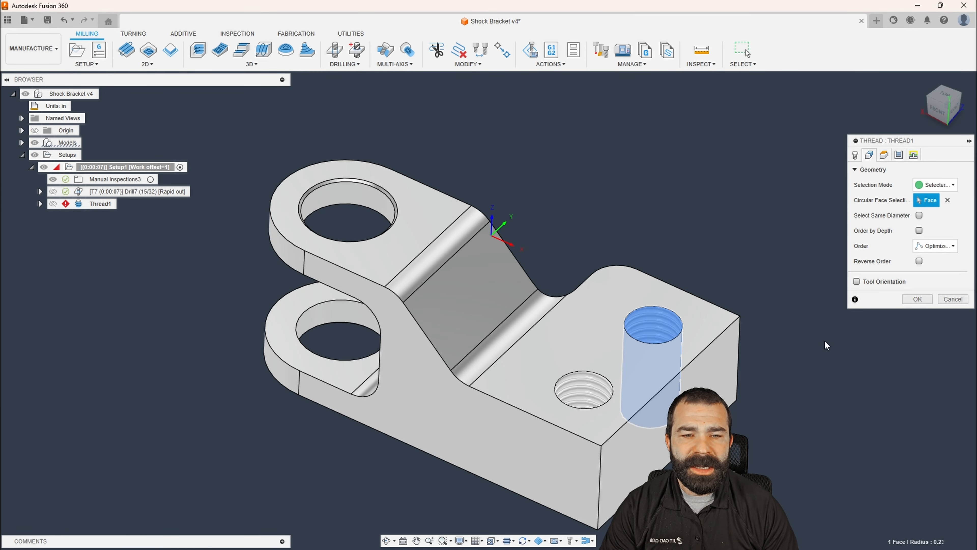
click(869, 155)
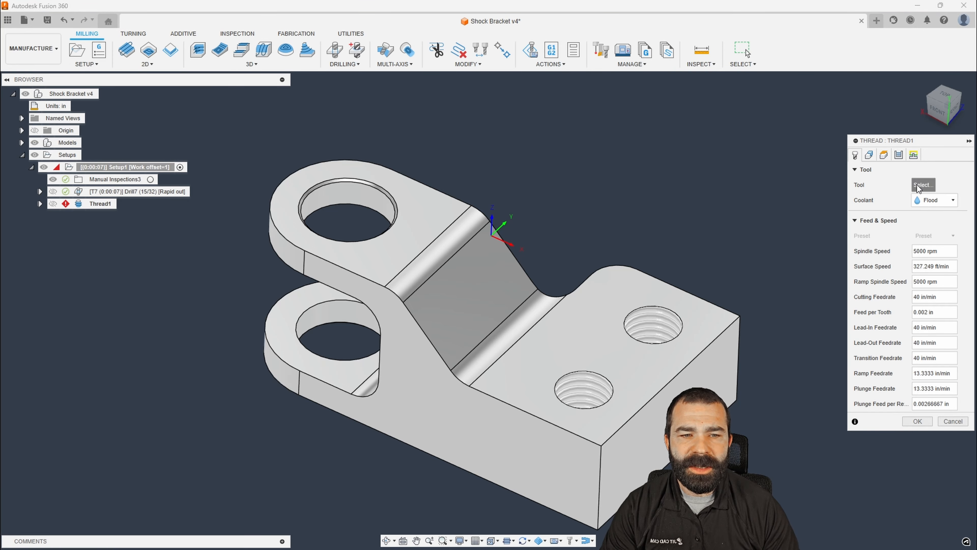
click(923, 184)
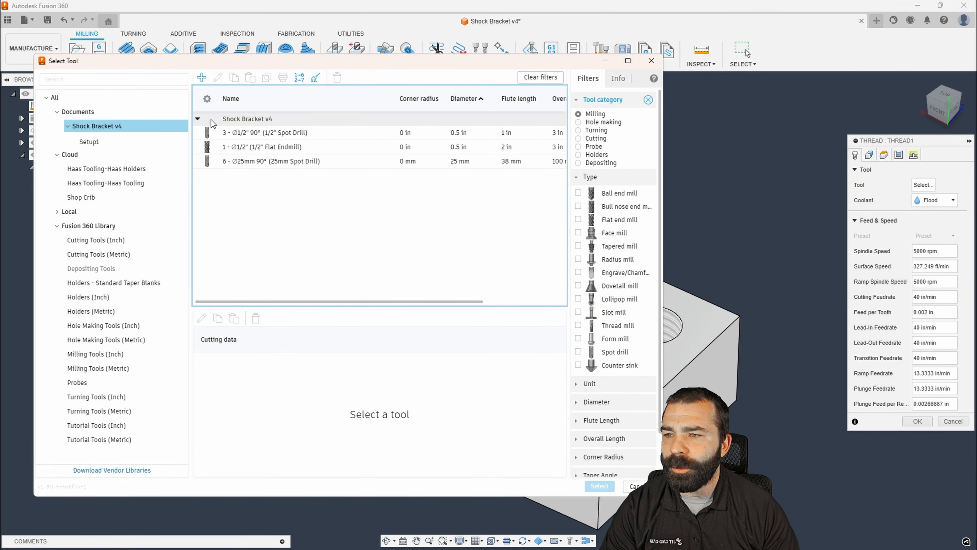
Create a new thread mill with 0.5 pitch and 0.375 diameter and shaft, and assign it to Thread1.
click(201, 77)
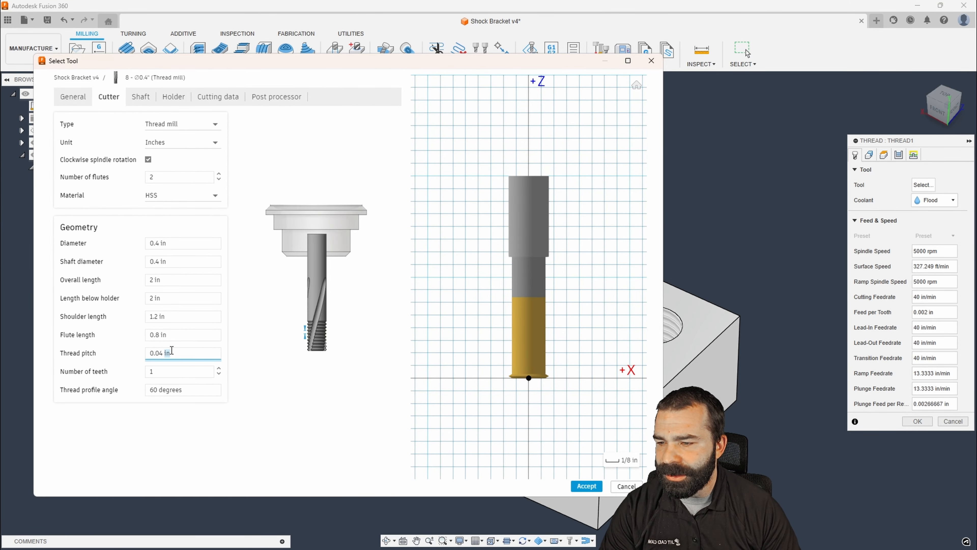
text(.5)
click(183, 243)
text(.)
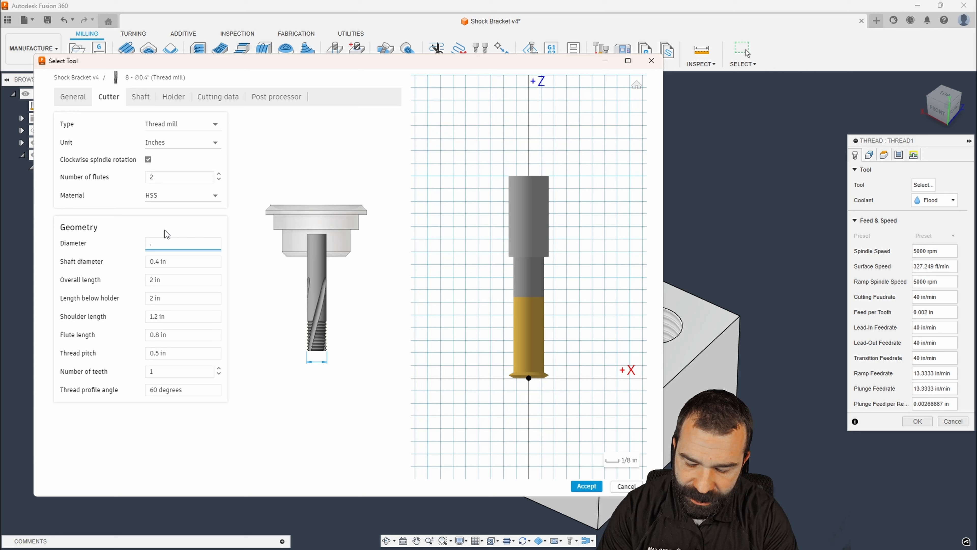
text(375 in)
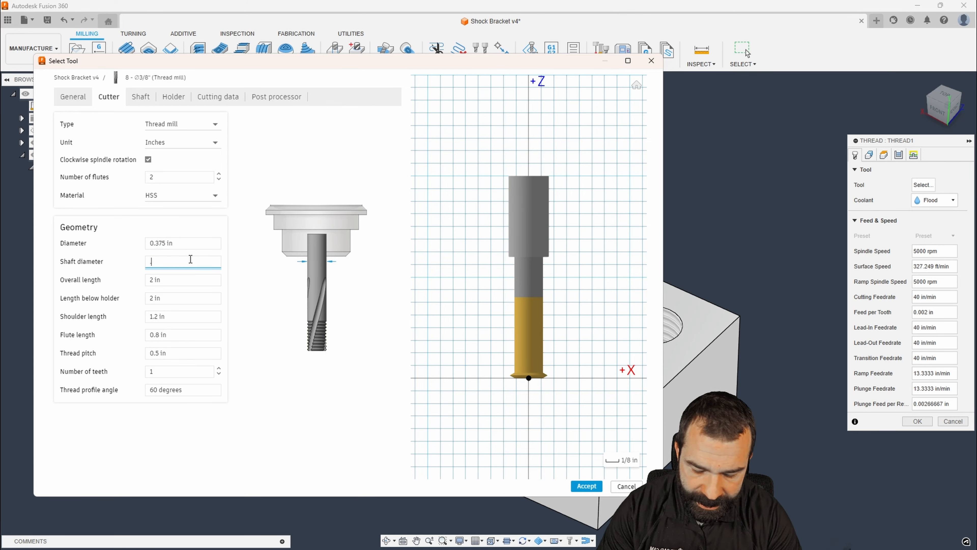
text(.375 in)
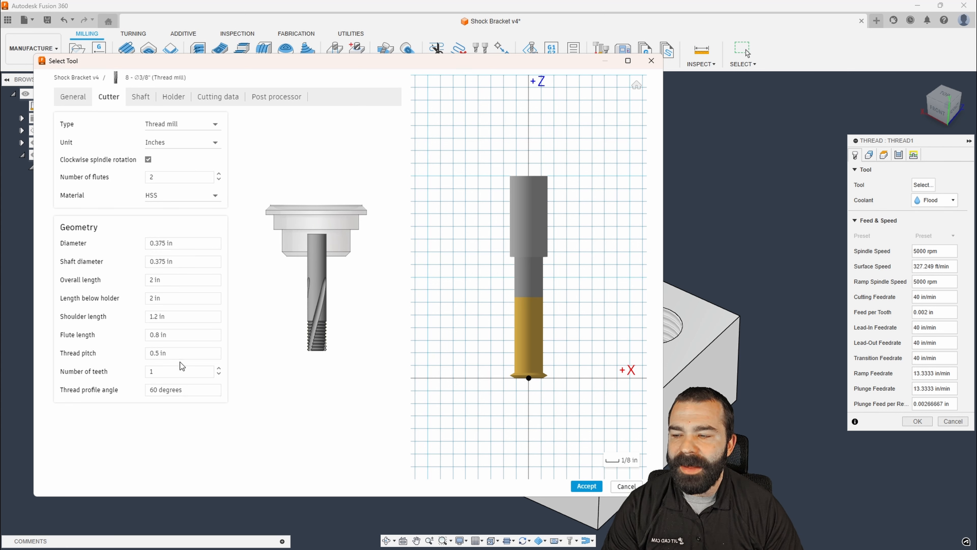
mouse_move(580, 505)
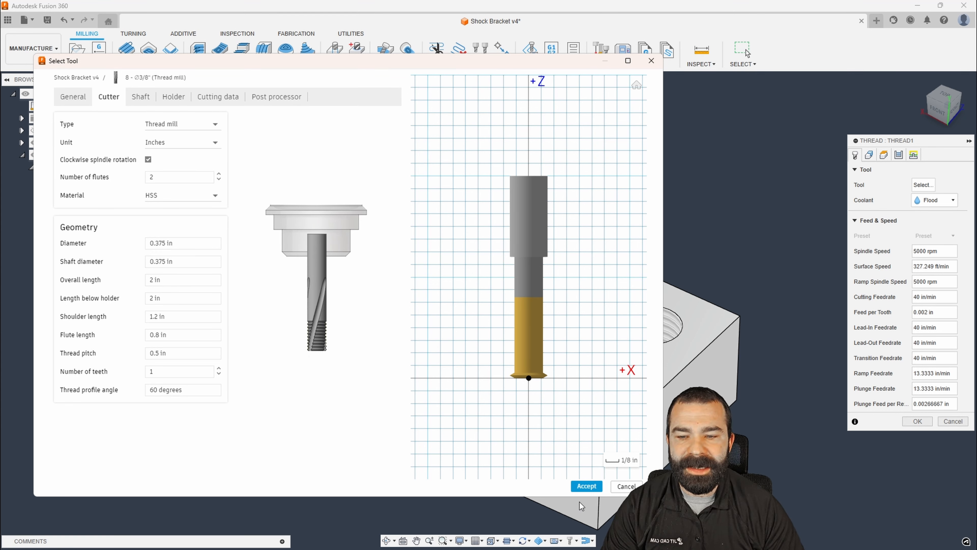
click(923, 184)
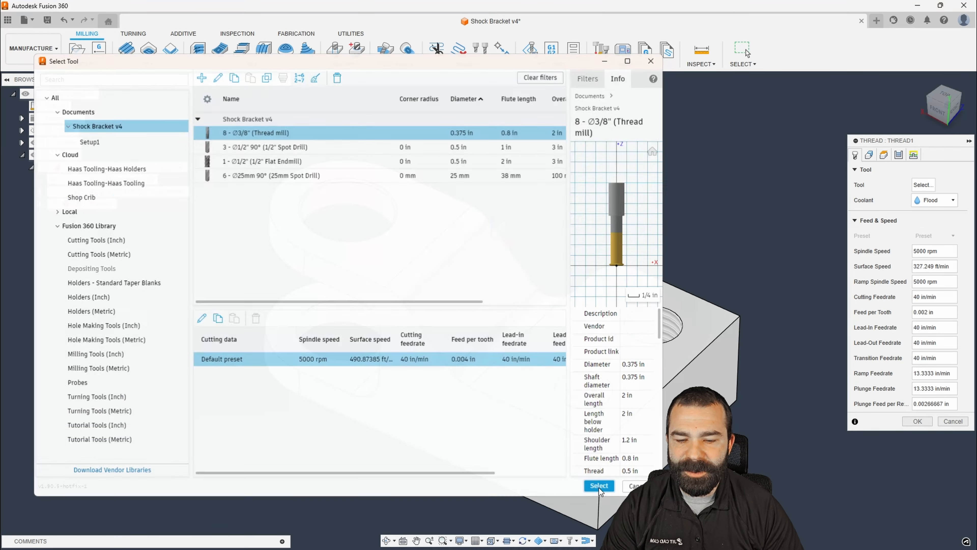
click(598, 486)
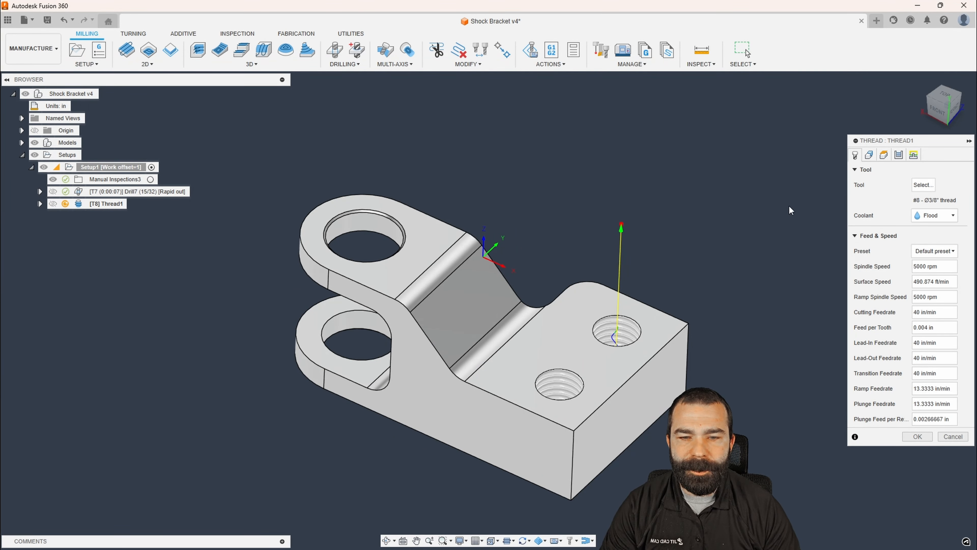
Edit the 3/8 thread mill to 0.05 in thread pitch and one tooth, and accept it.
click(898, 155)
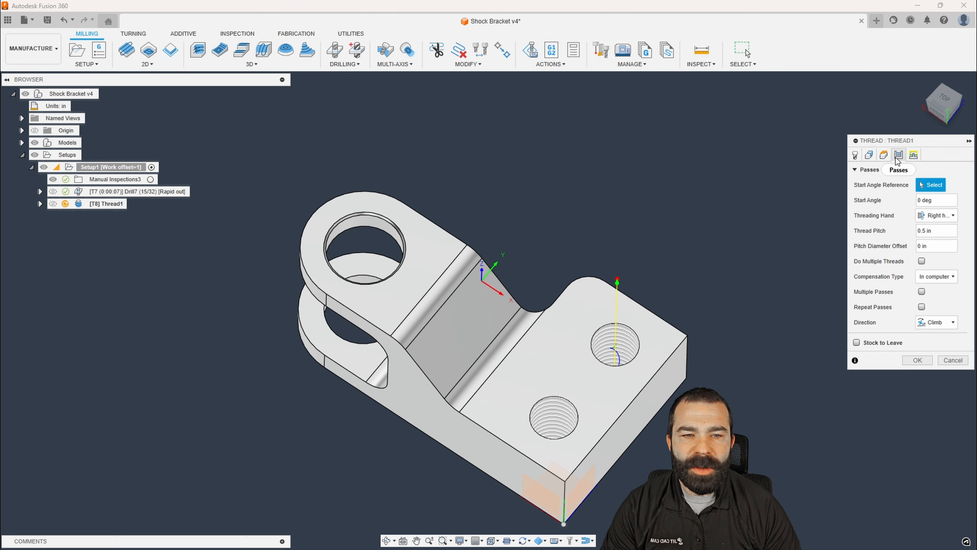
click(935, 230)
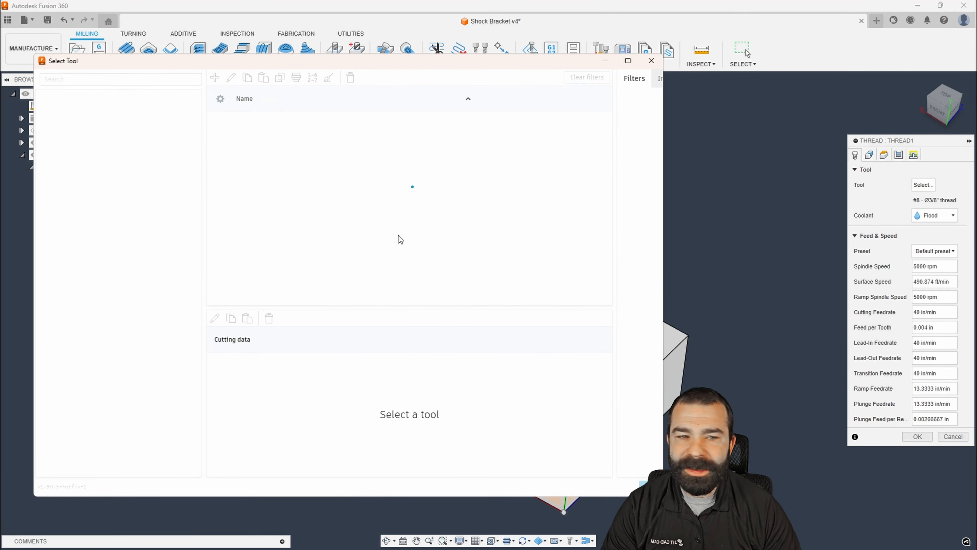
right_click(230, 132)
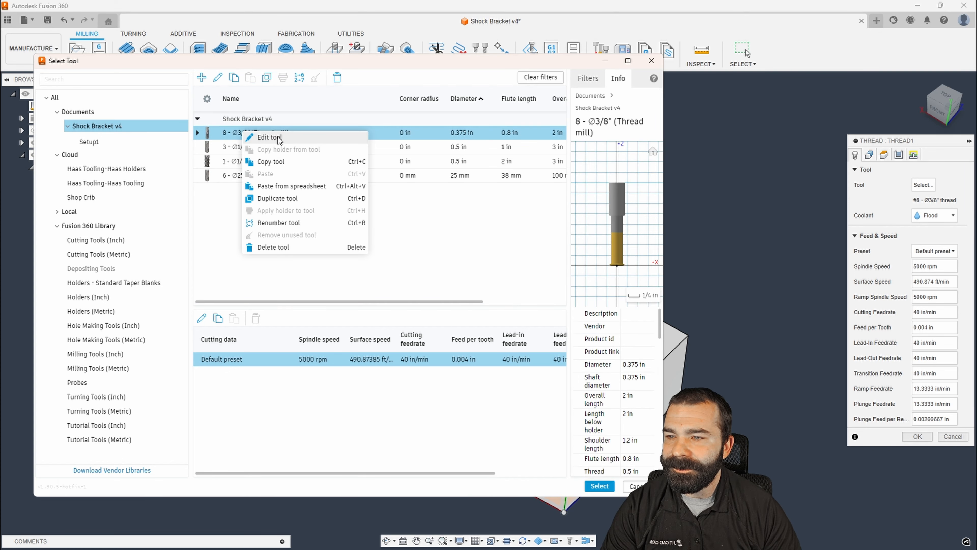
click(269, 137)
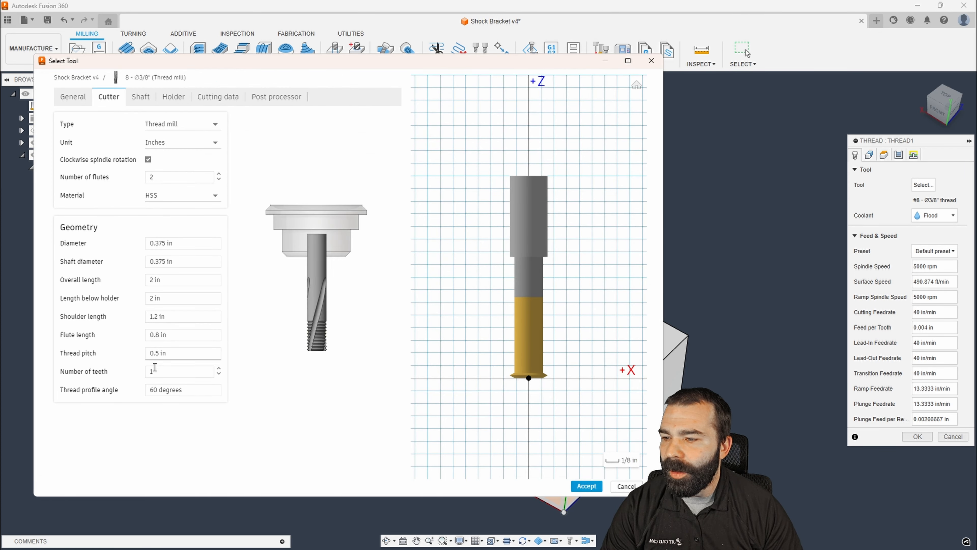
click(180, 353)
text(0.05)
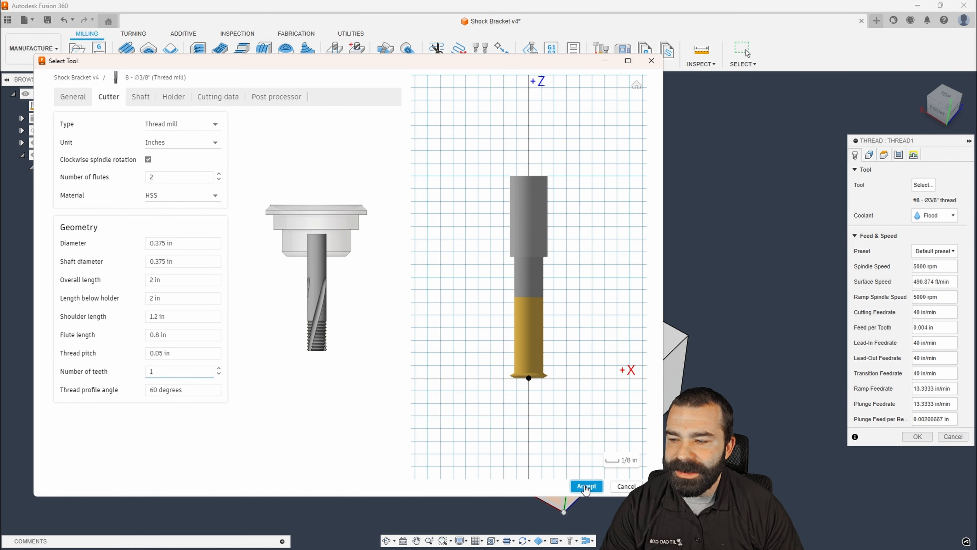
click(585, 486)
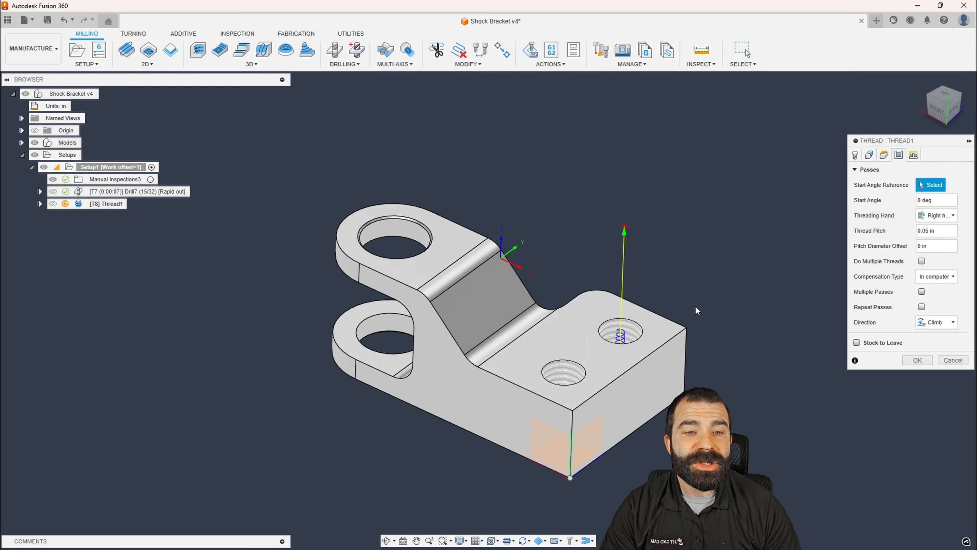
mouse_move(922, 244)
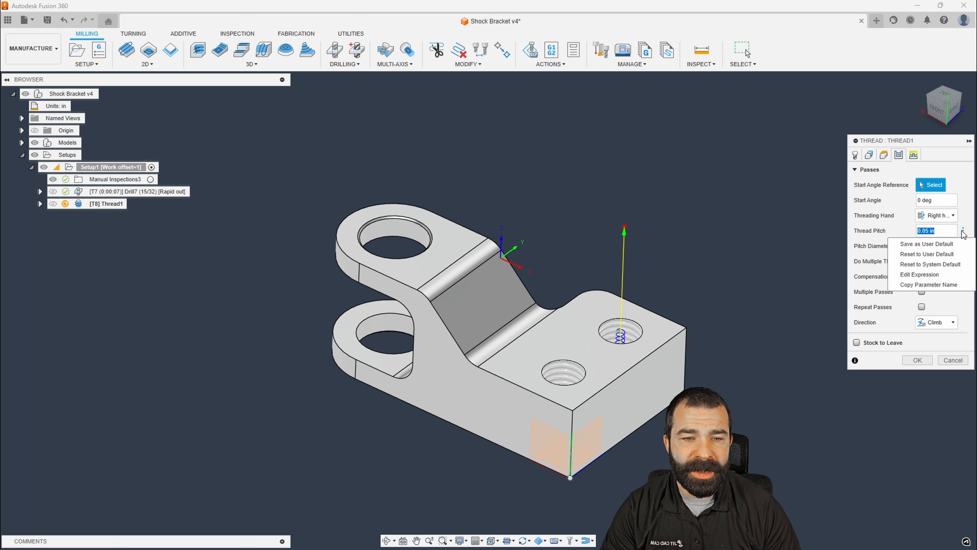
Replace the Thread Pitch expression with auto_threadPitch so it reads 0.0769231 in.
click(920, 274)
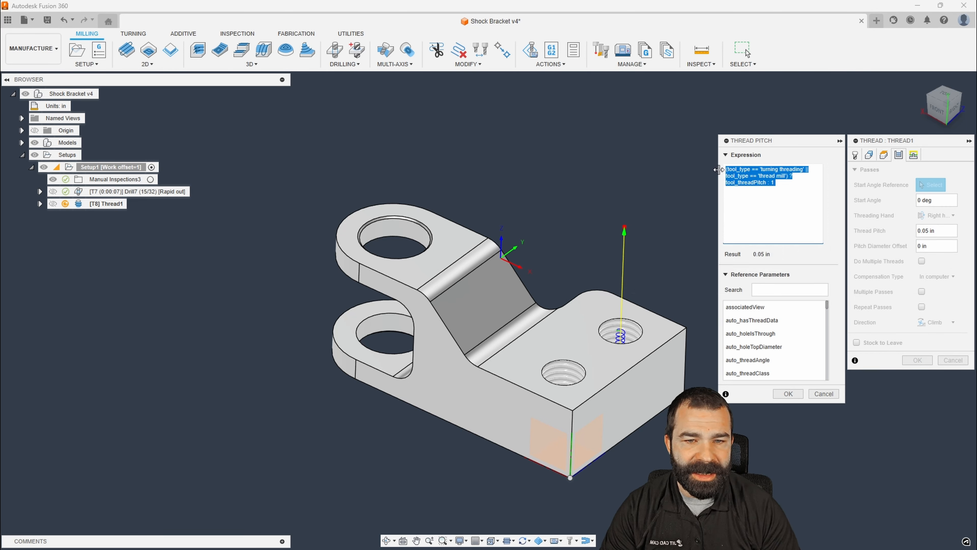
click(771, 175)
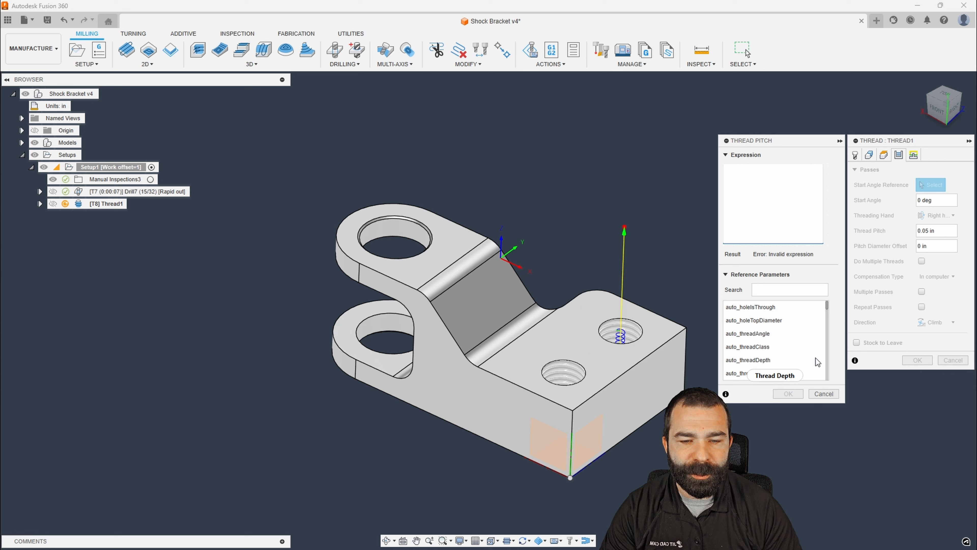
scroll(down, 3)
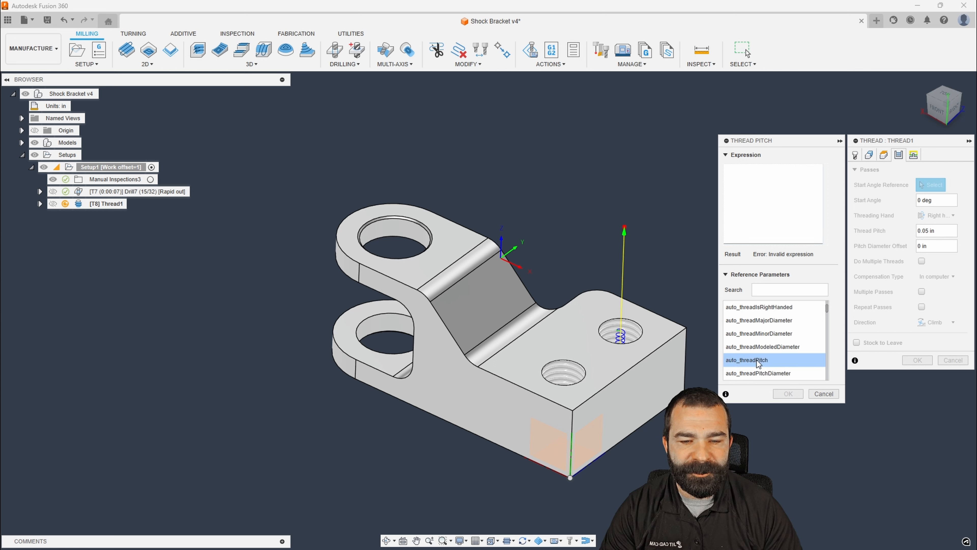
double_click(747, 360)
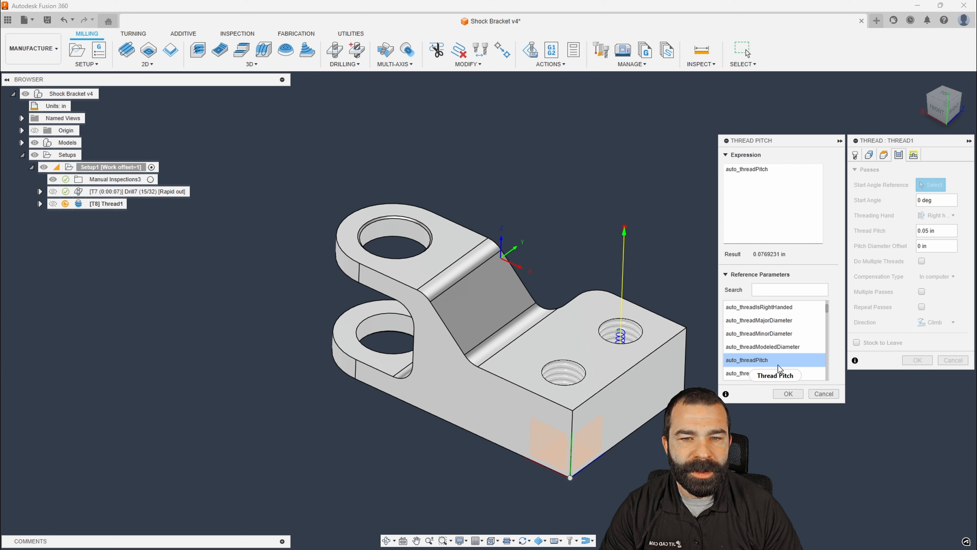
click(788, 394)
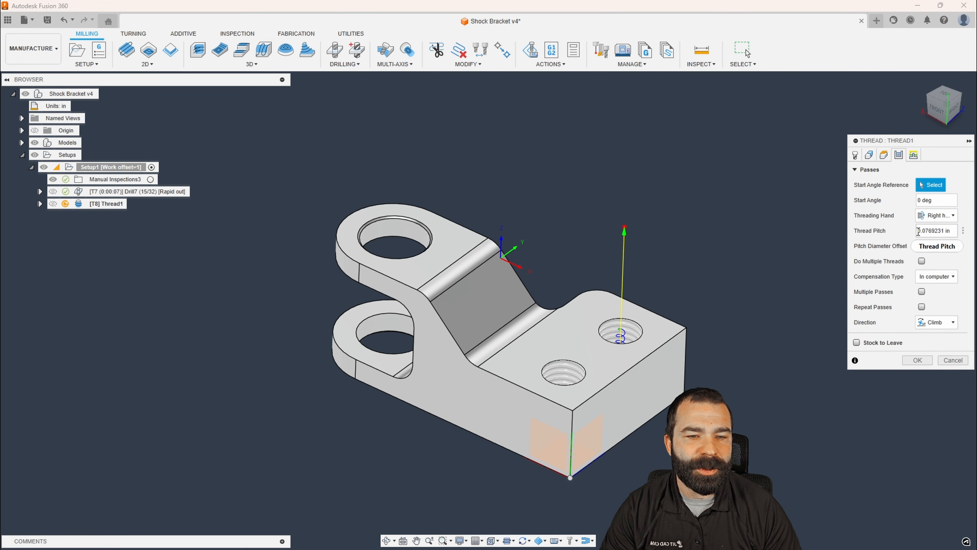
click(935, 230)
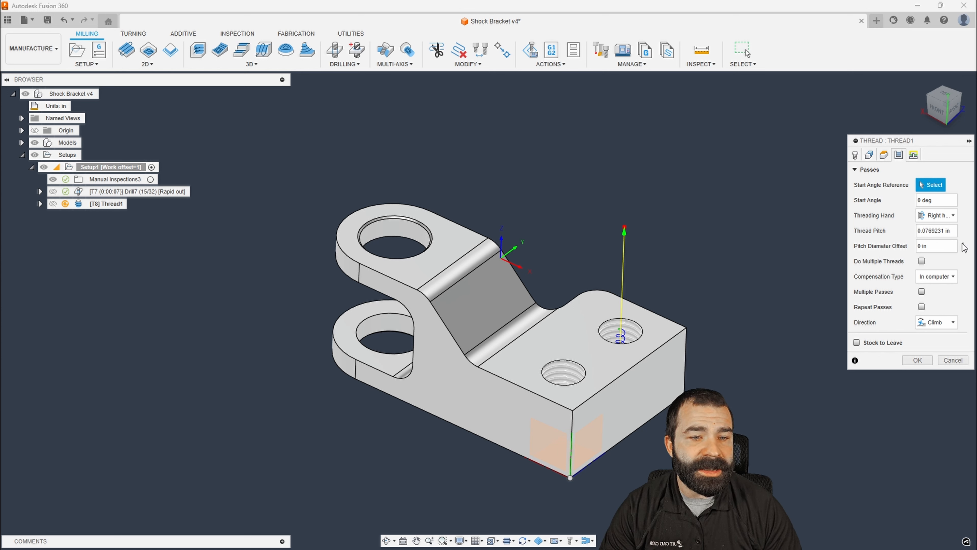
Drive Pitch Diameter Offset from the auto thread parameters to 0.03125 in and finish Thread1.
click(934, 246)
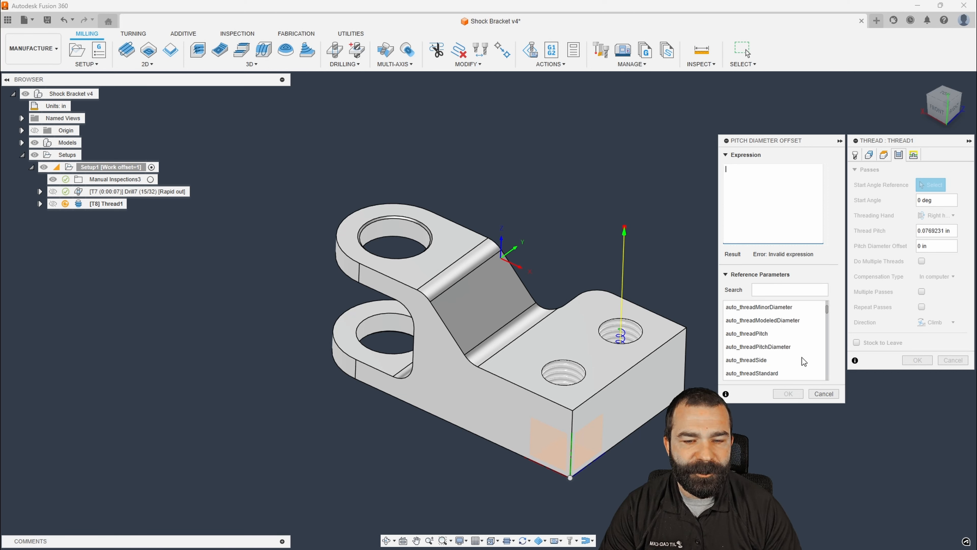
scroll(down, 3)
text(0.015625)
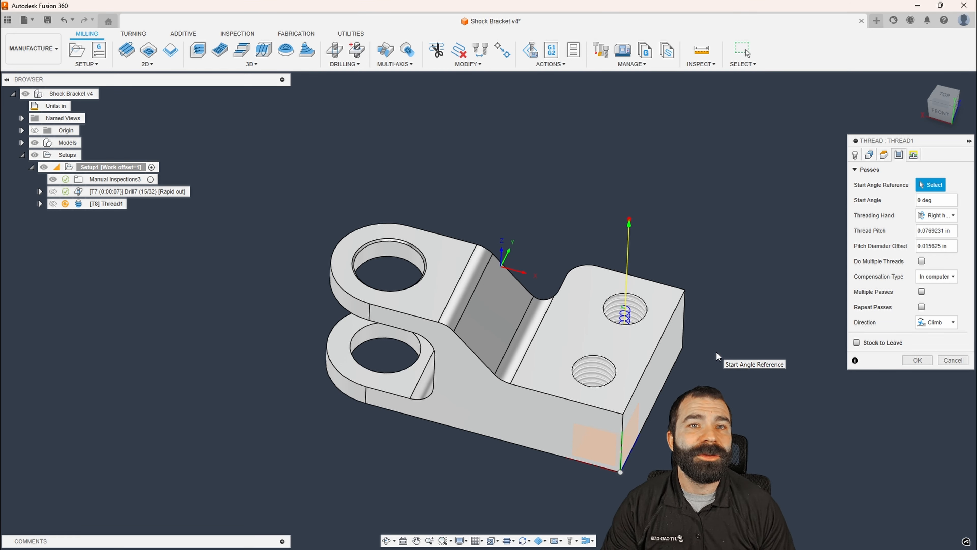
mouse_move(901, 253)
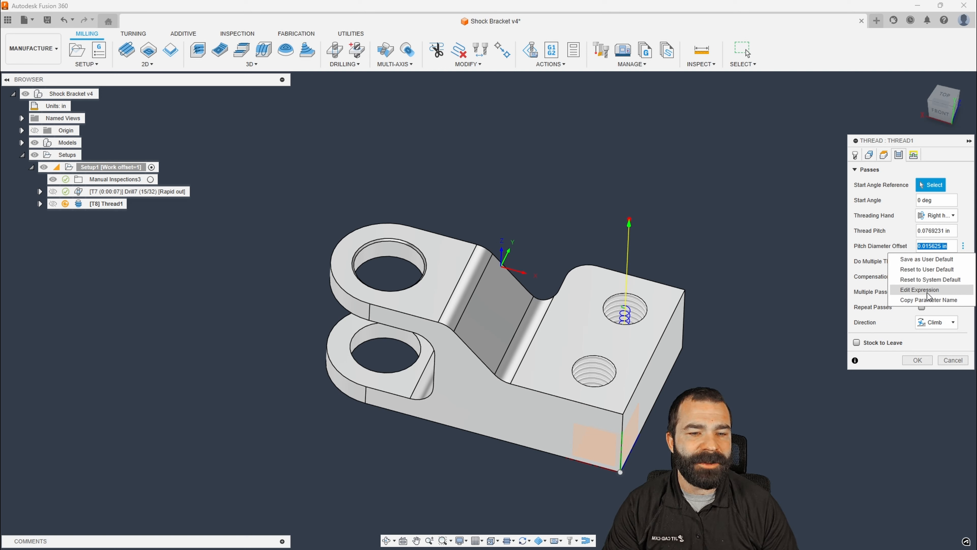
click(919, 290)
text(0.03125)
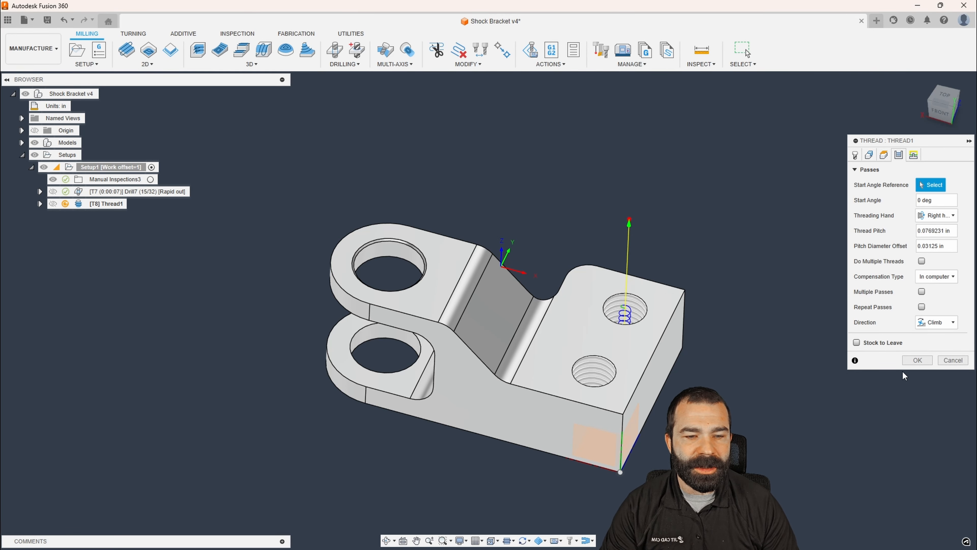
click(917, 361)
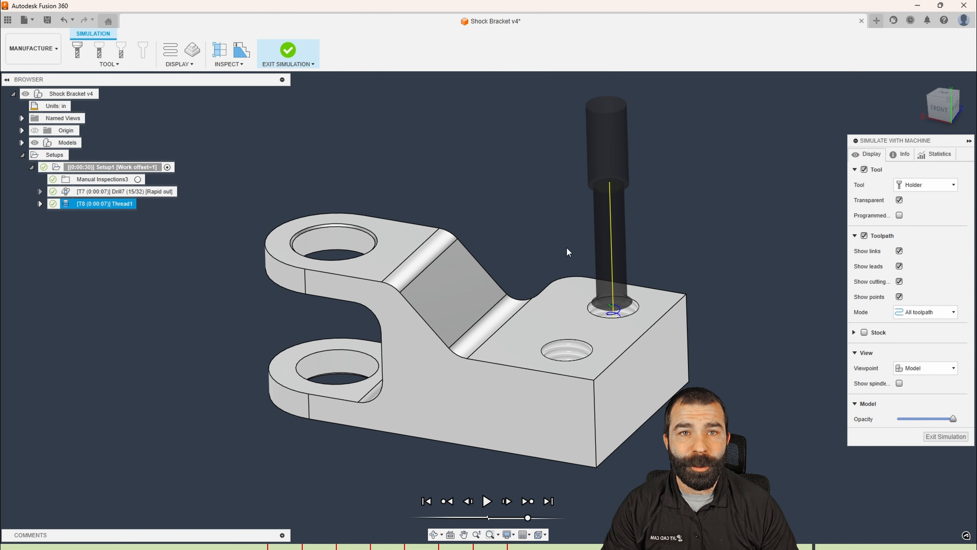
mouse_move(642, 280)
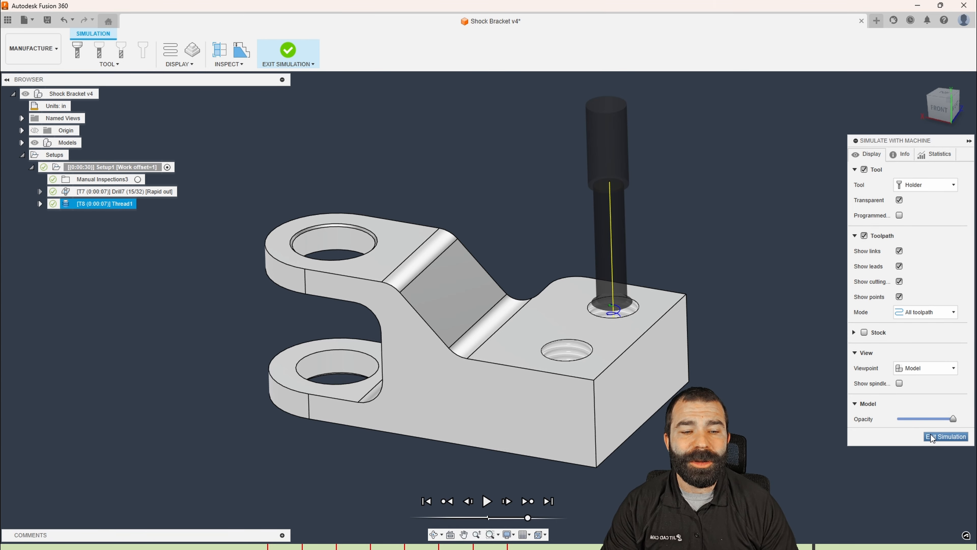
Exit the machine simulation of Thread1 back to the Manufacture view.
click(945, 436)
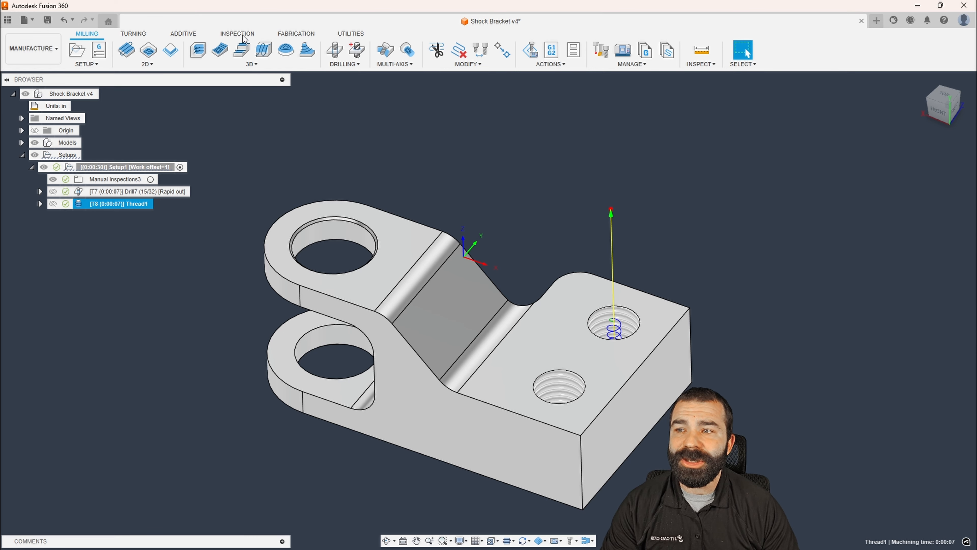
Add a manual inspection on the threaded hole with pass/fail commented '1/2-13 Roll Form'.
click(236, 34)
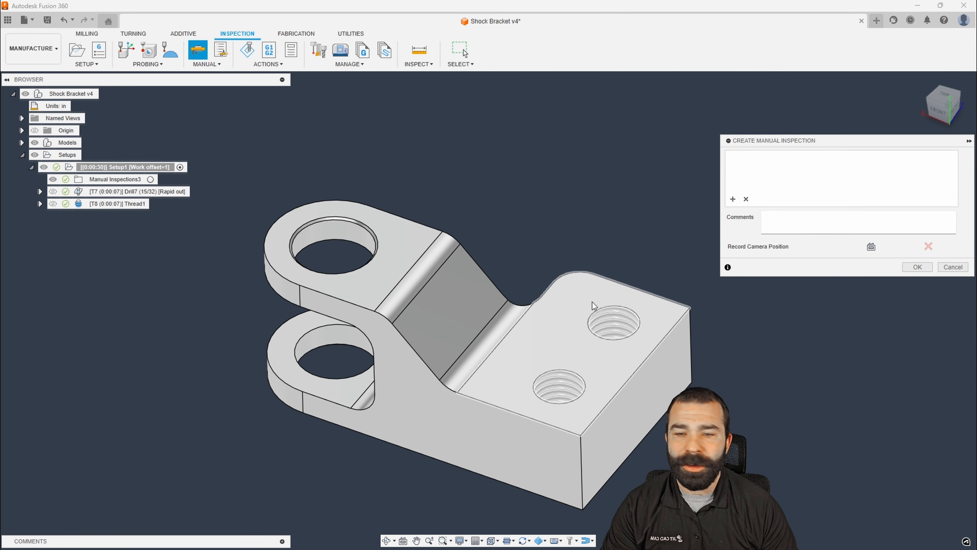
click(613, 321)
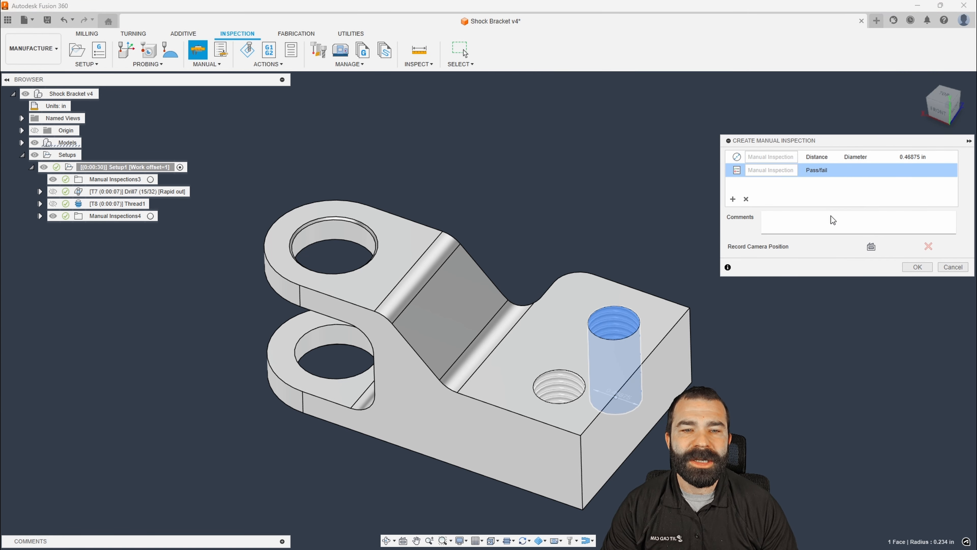
text(1/2-13)
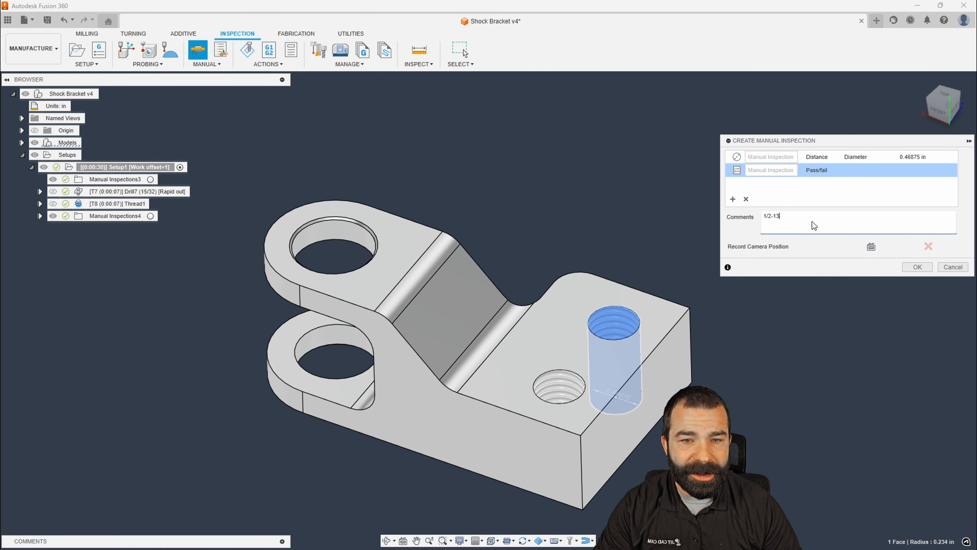
text(Rikk)
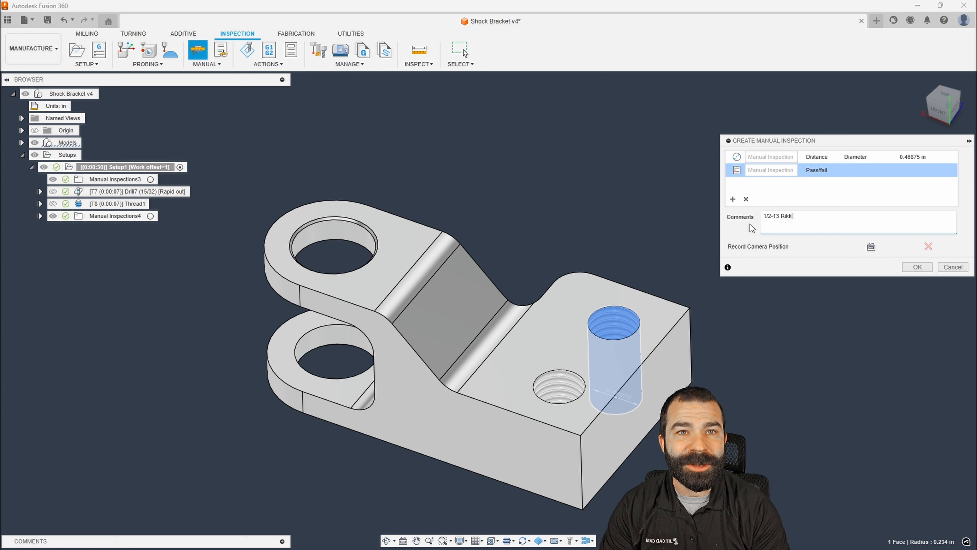
key(Backspace)
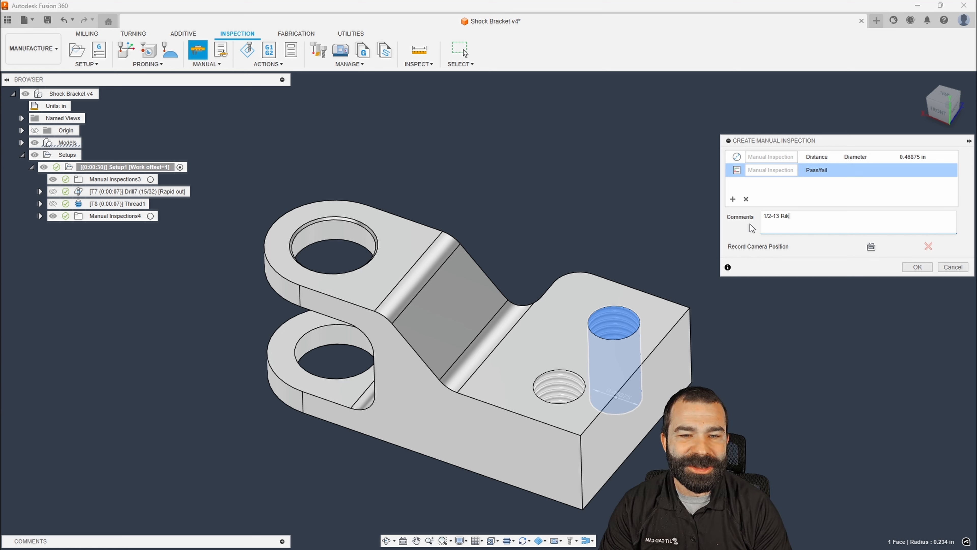
key(Backspace)
text(oll Form)
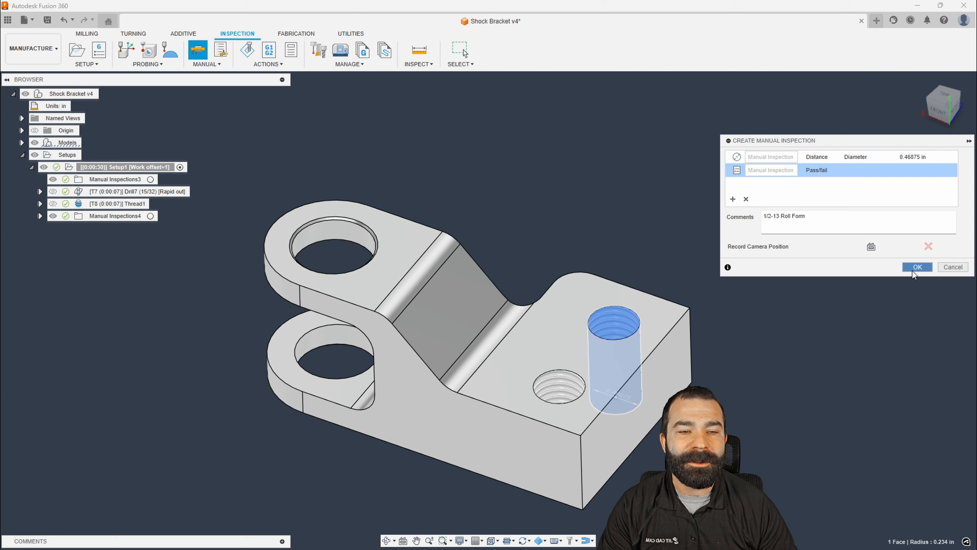
click(916, 266)
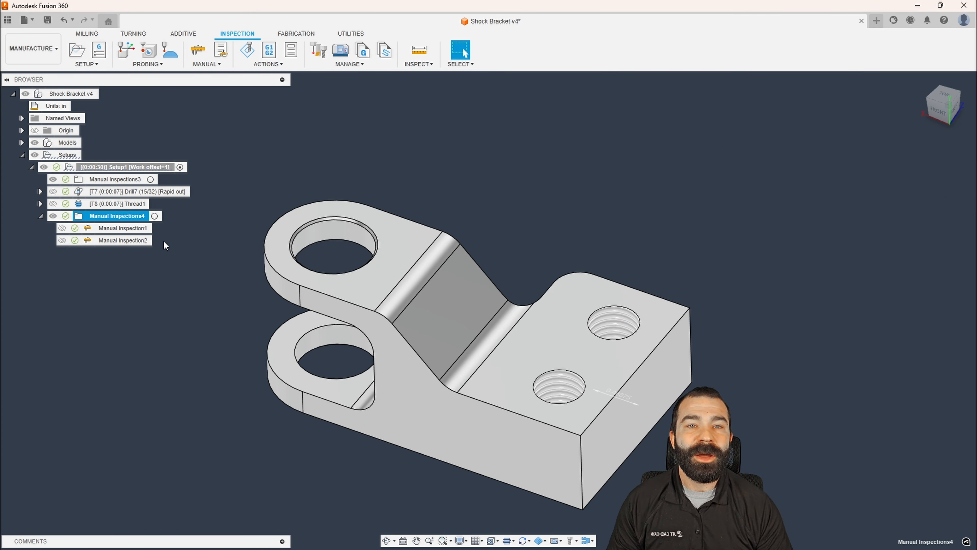